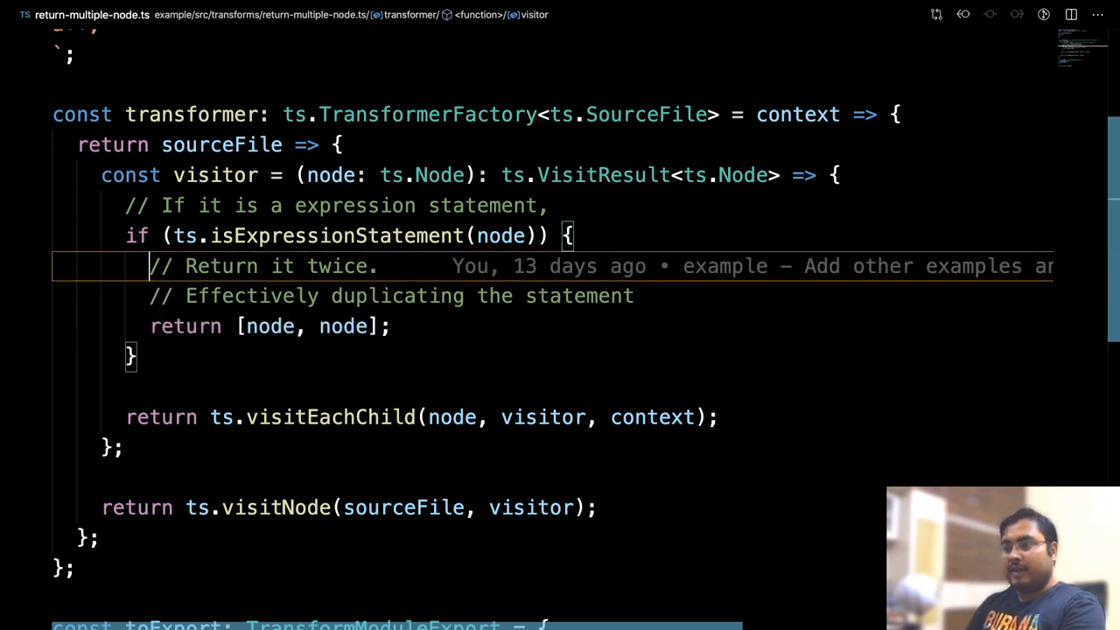
mouse_move(234, 325)
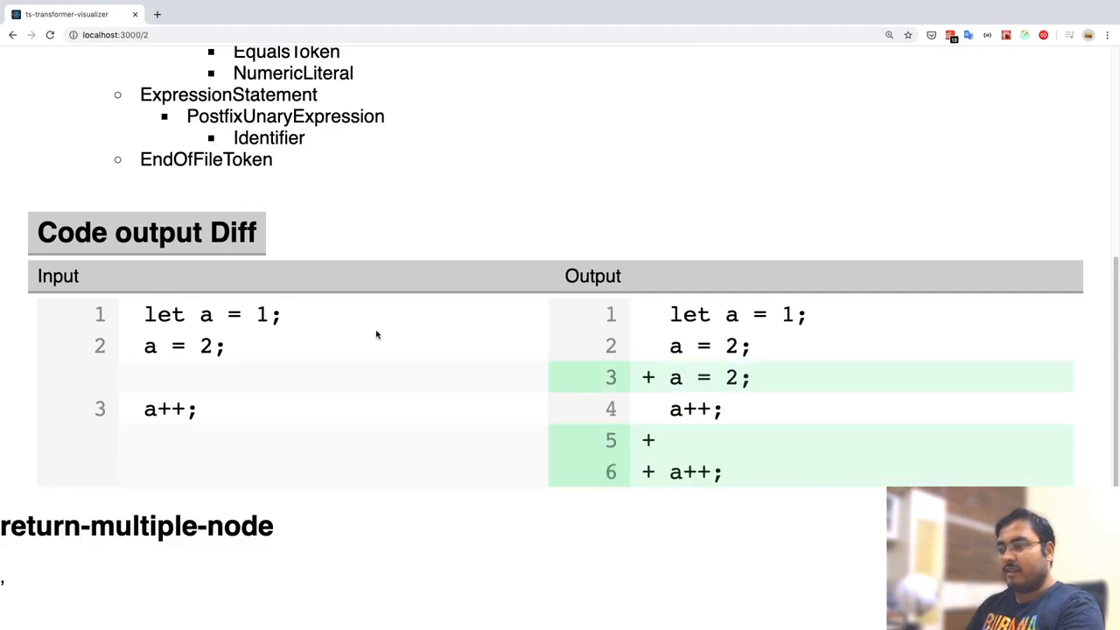
mouse_move(764, 390)
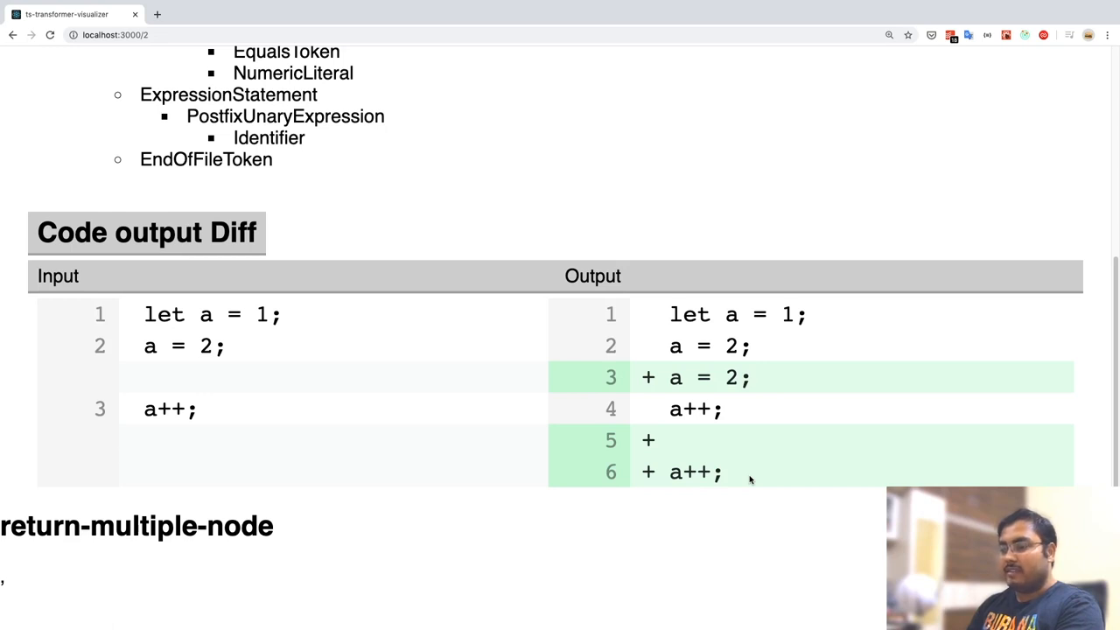
mouse_move(748, 475)
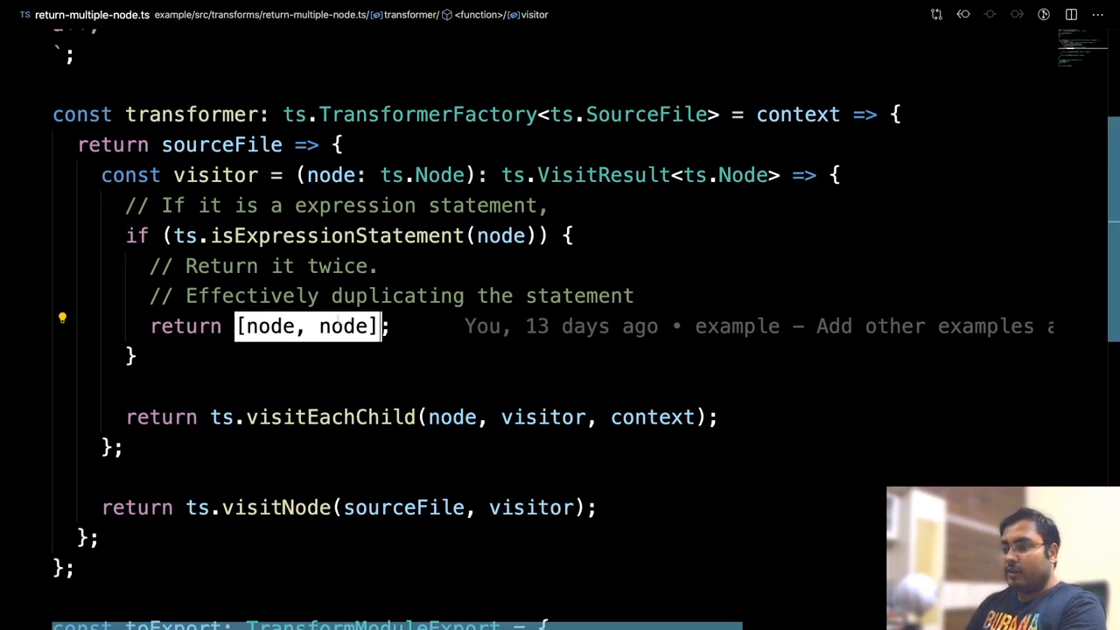
Step: Replace the second returned node with ts.createStringLiteral("hello")
double_click(343, 326)
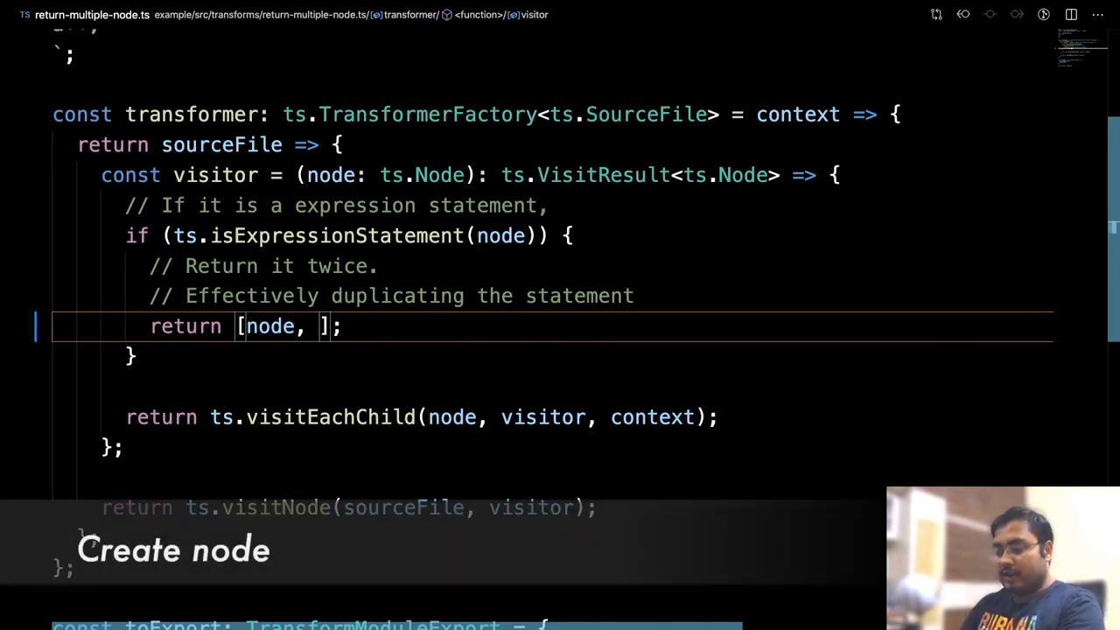
text(ts.cre)
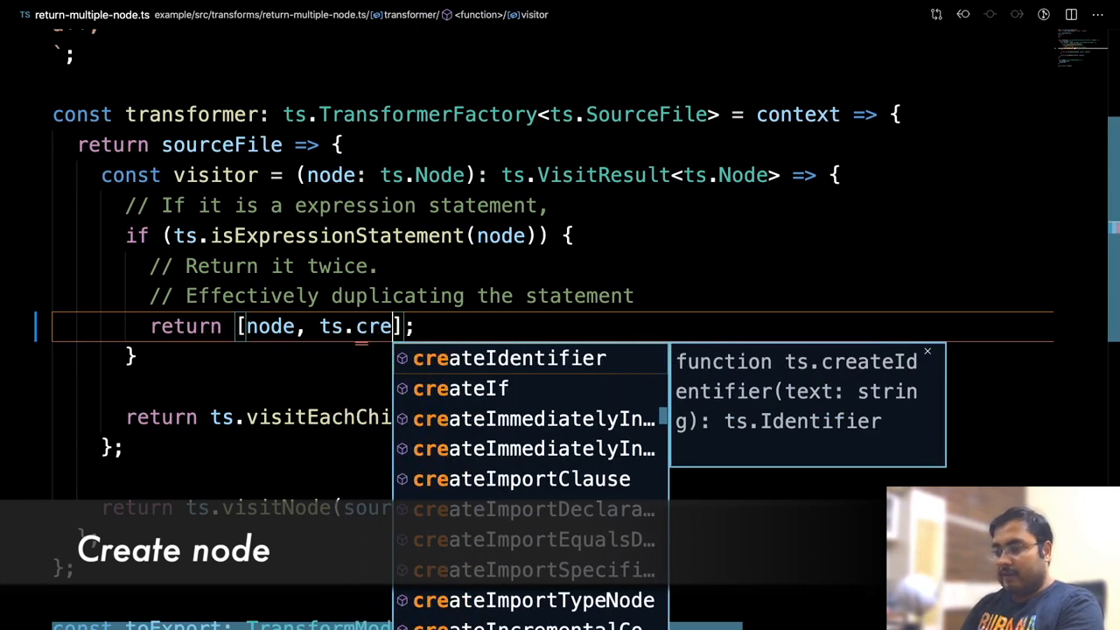
text(ate)
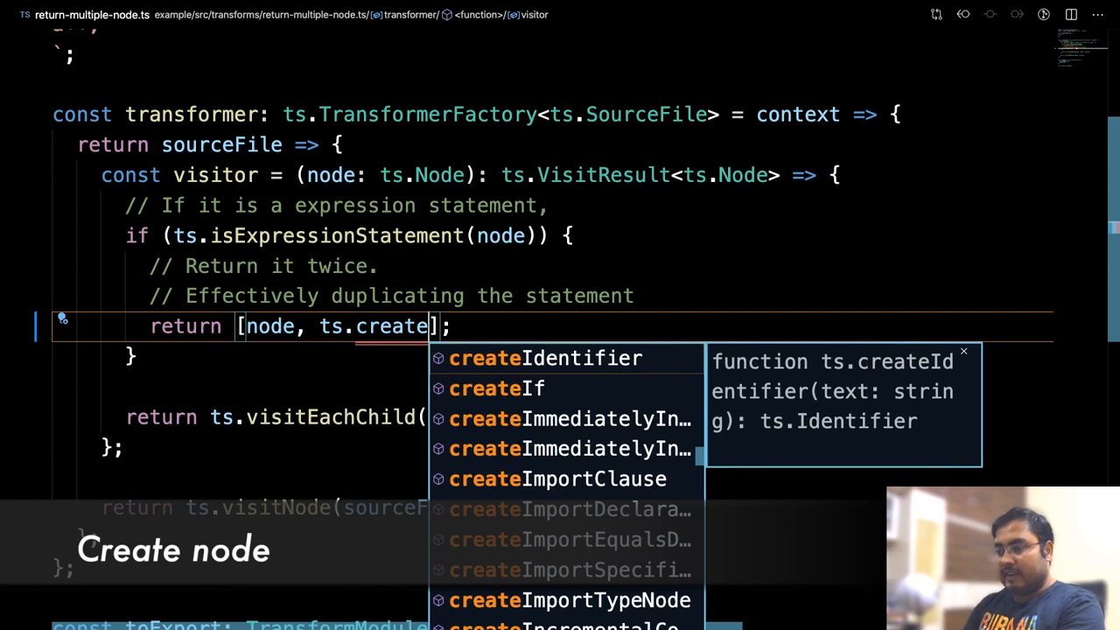
text(StringLiteral(")
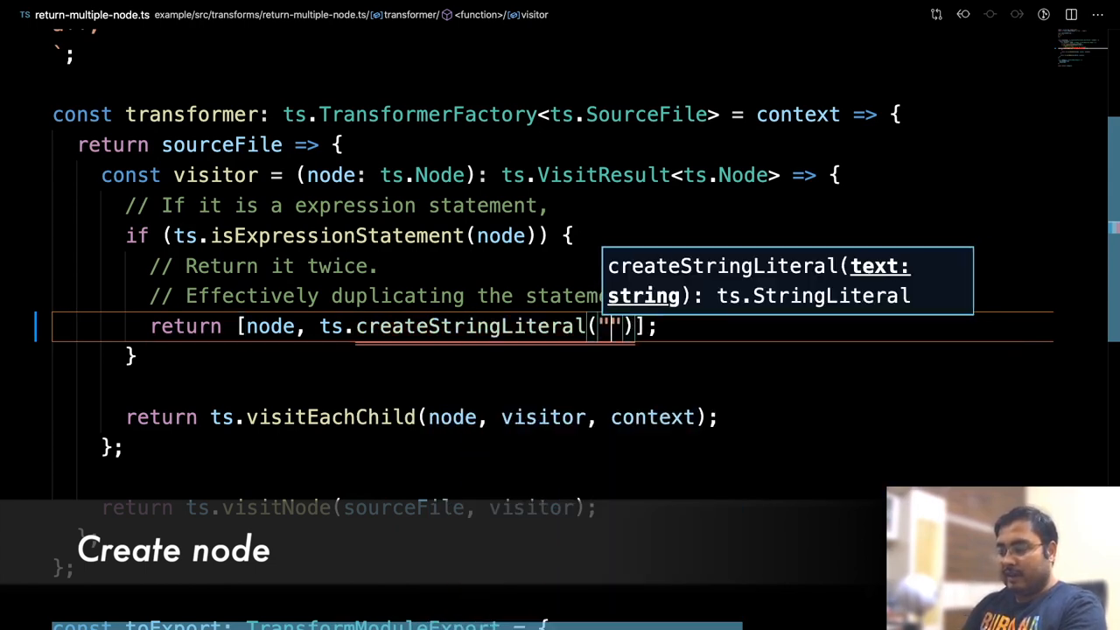
text(hello)
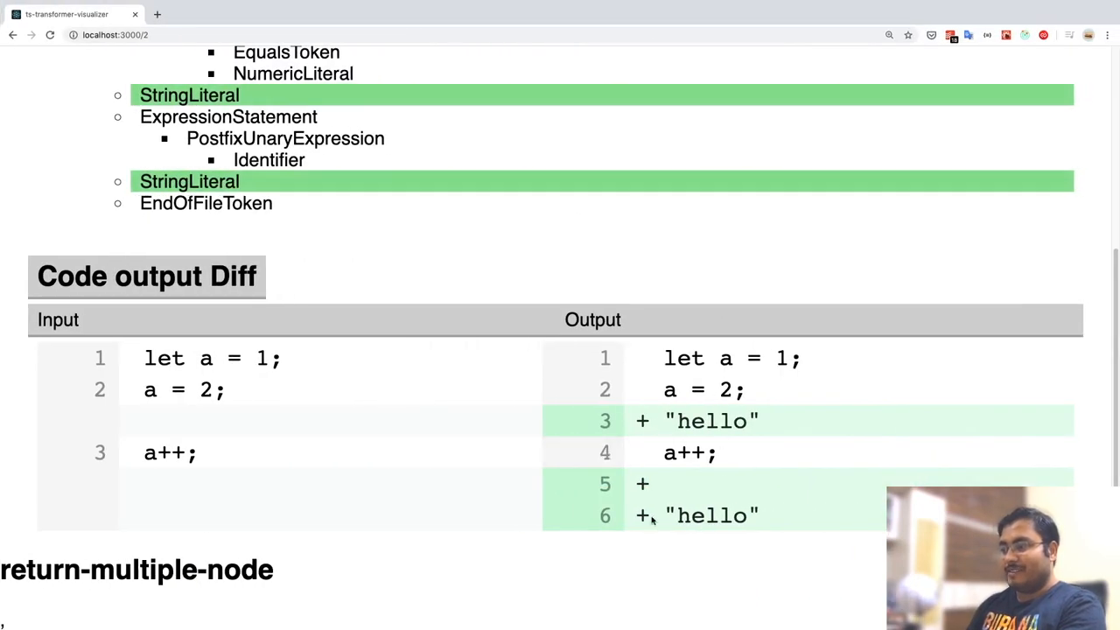
Step: Scroll the AST tree and code output diff to view the inserted StringLiteral "hello" nodes
scroll(up, 3)
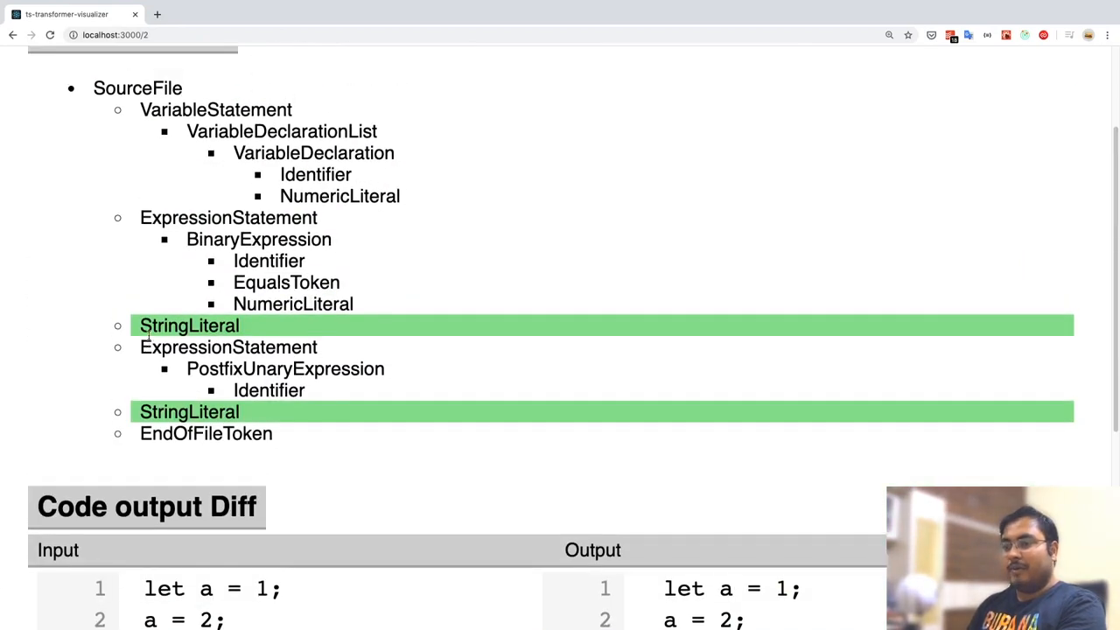
mouse_move(258, 328)
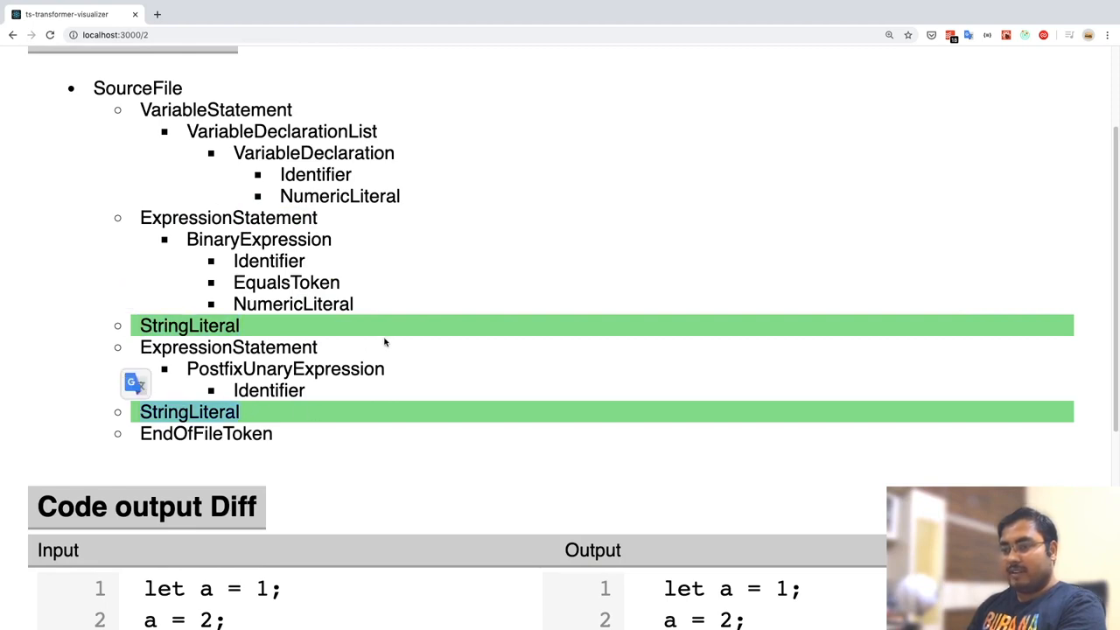
scroll(up, 3)
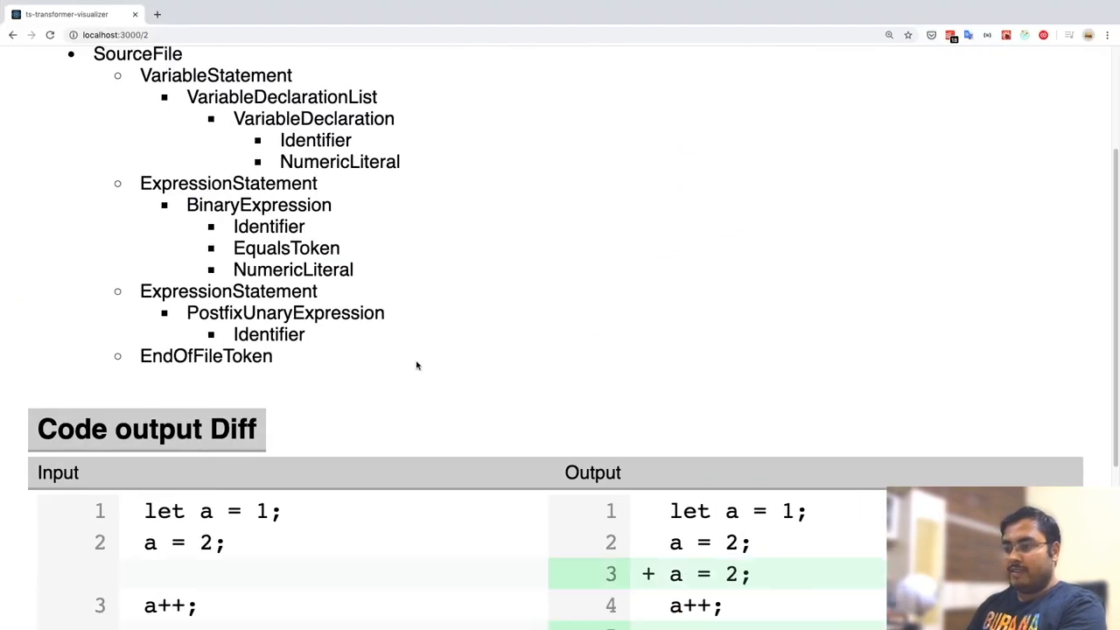
scroll(down, 3)
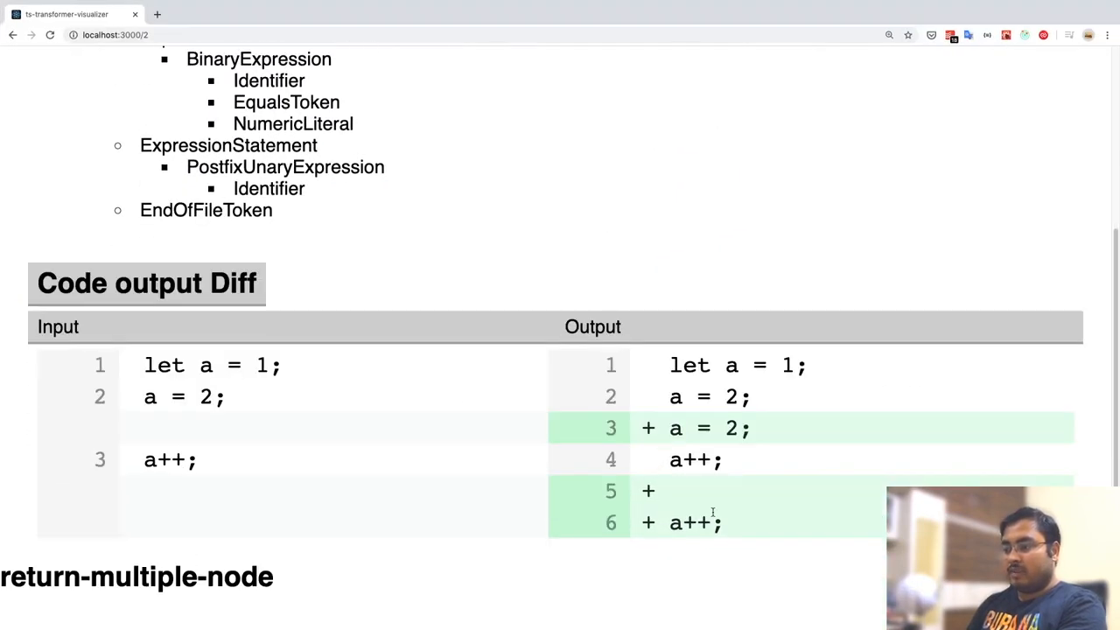
scroll(up, 3)
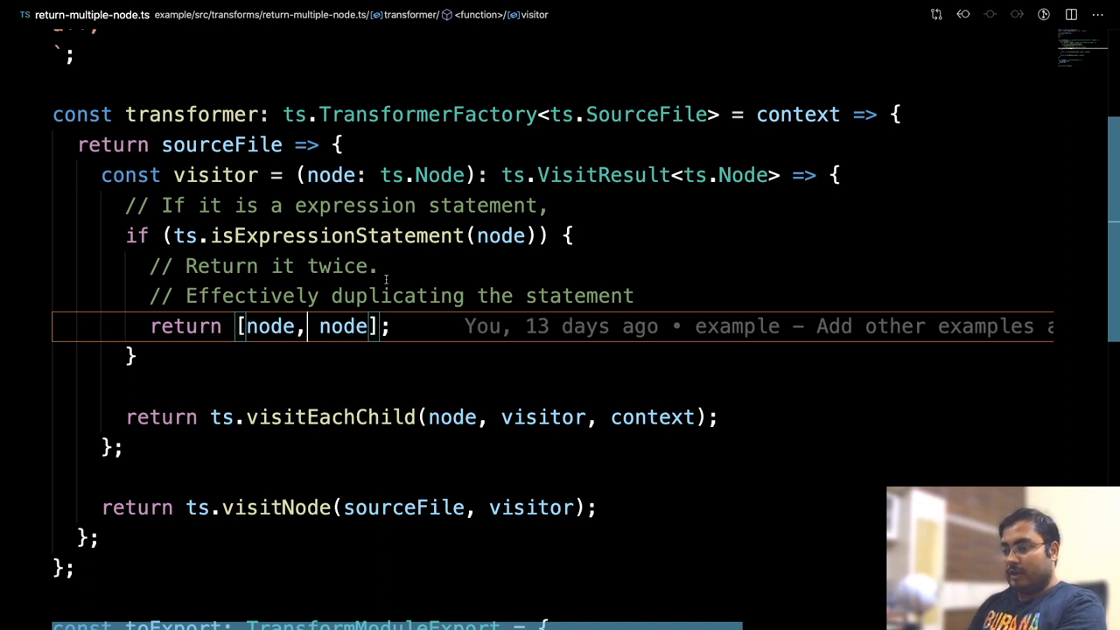
Step: Replace the second returned node with ts.getMutableClone(node)
text(ts)
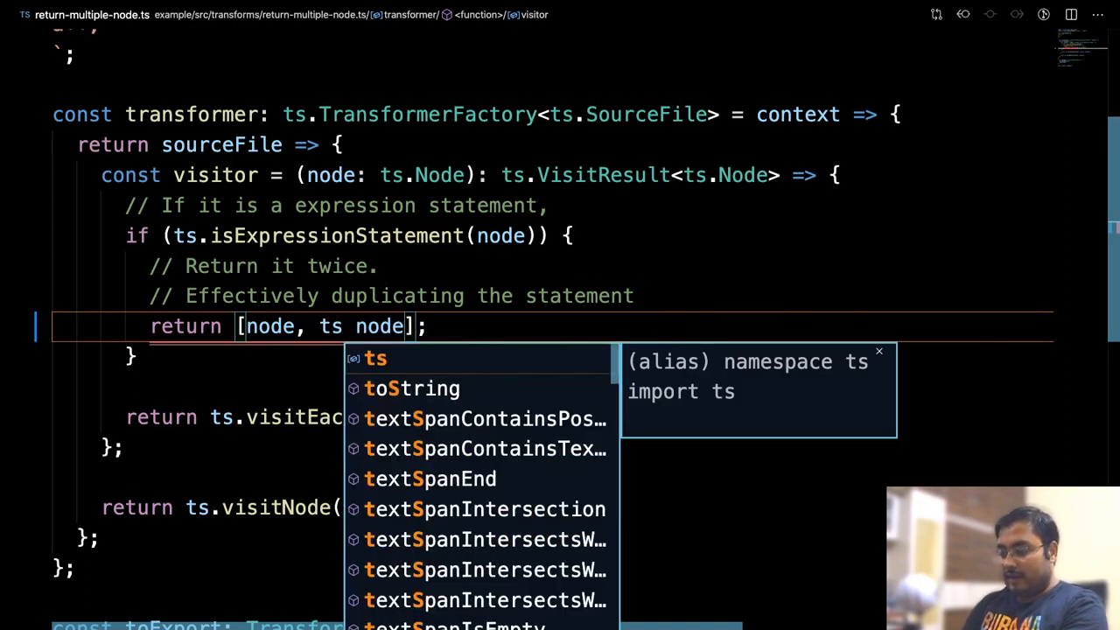
text(.create)
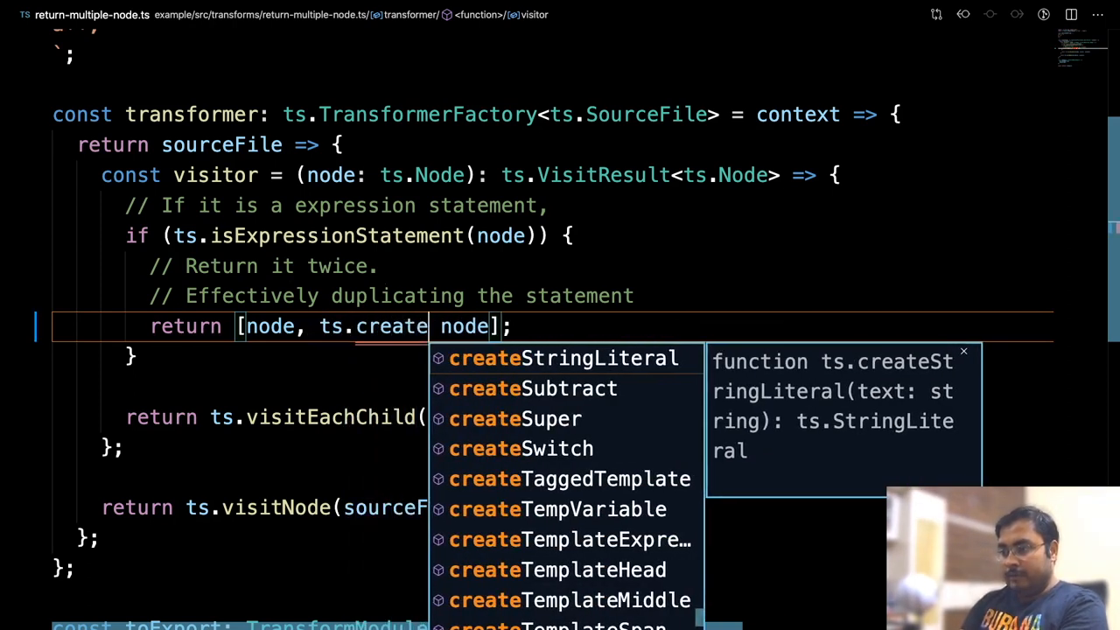
text(Muta)
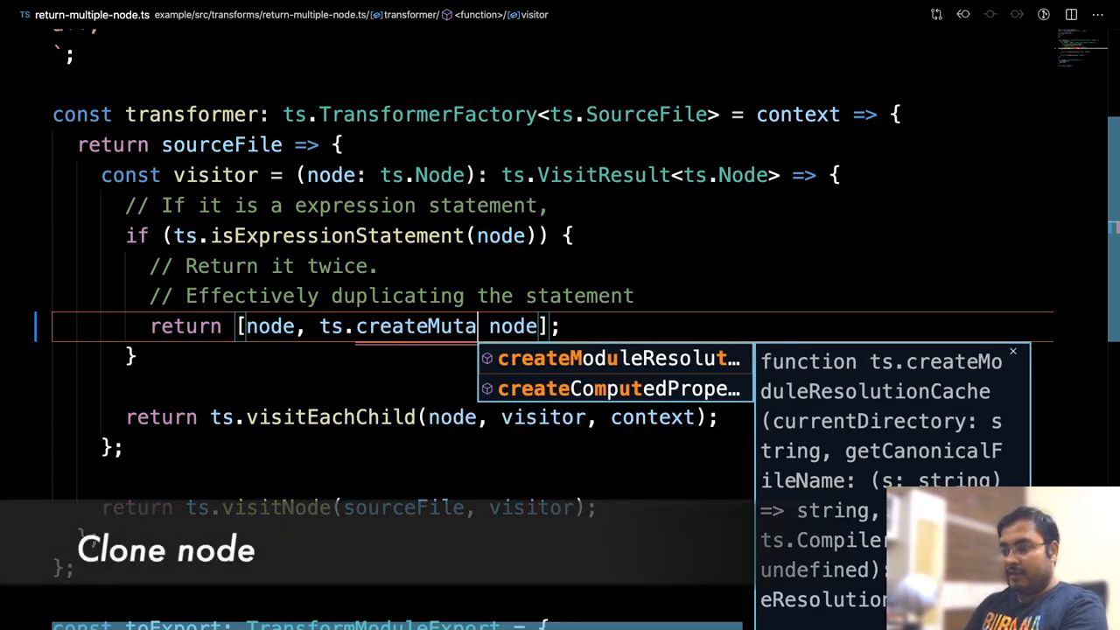
text(get)
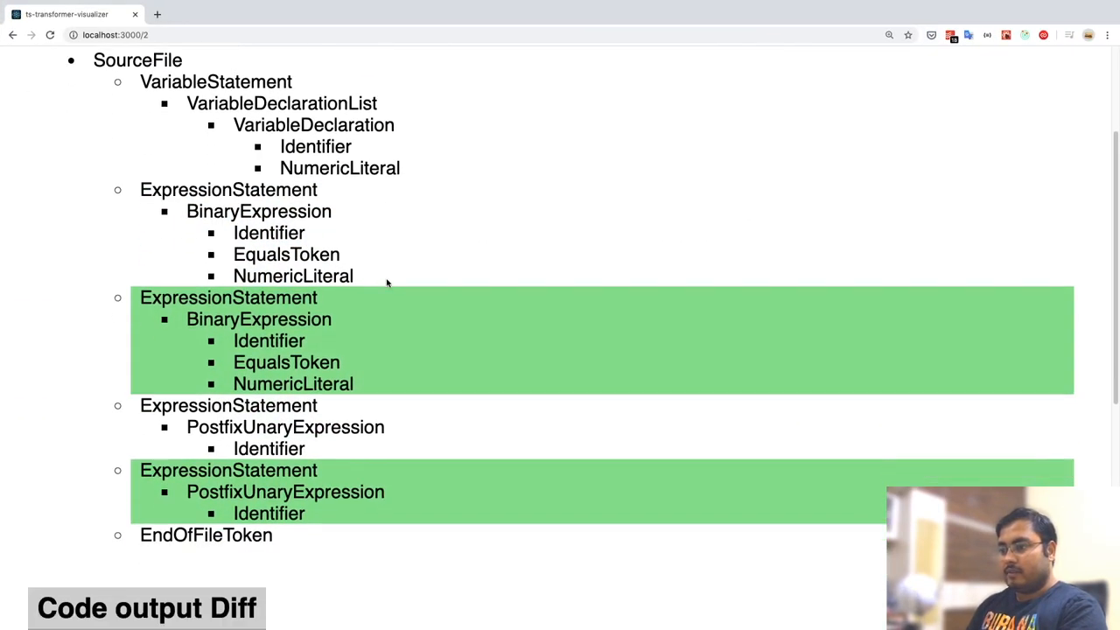
scroll(down, 3)
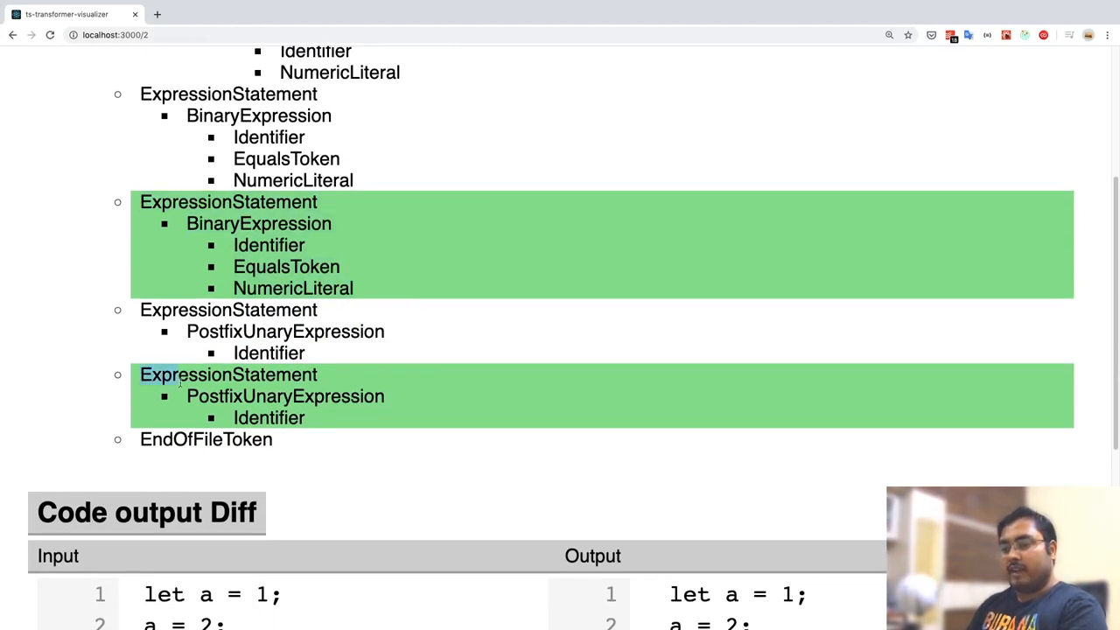
scroll(down, 3)
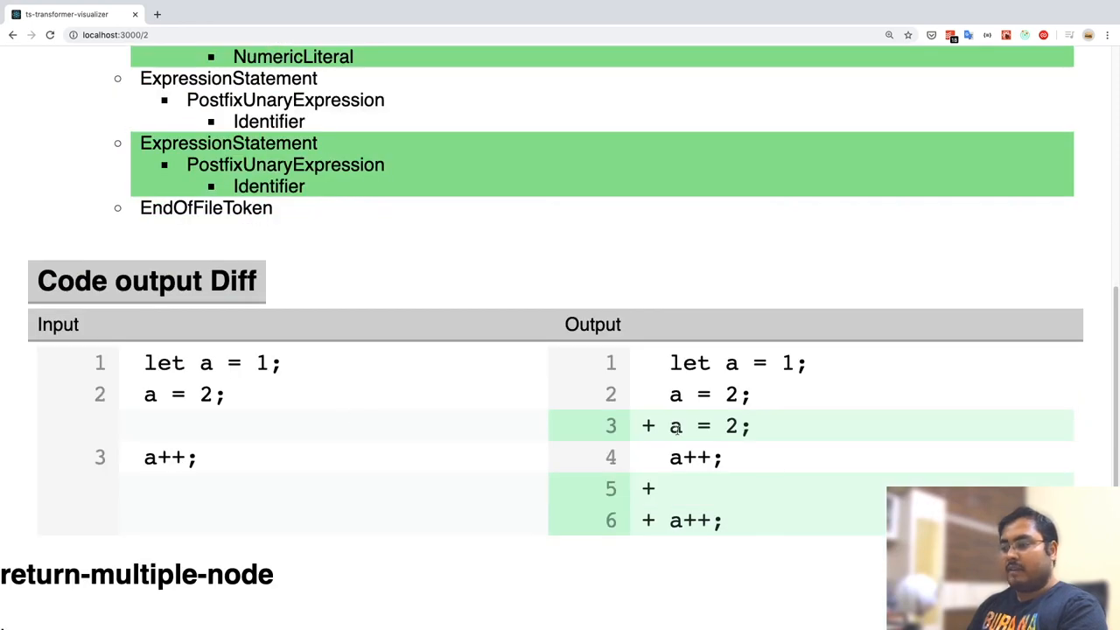
scroll(up, 3)
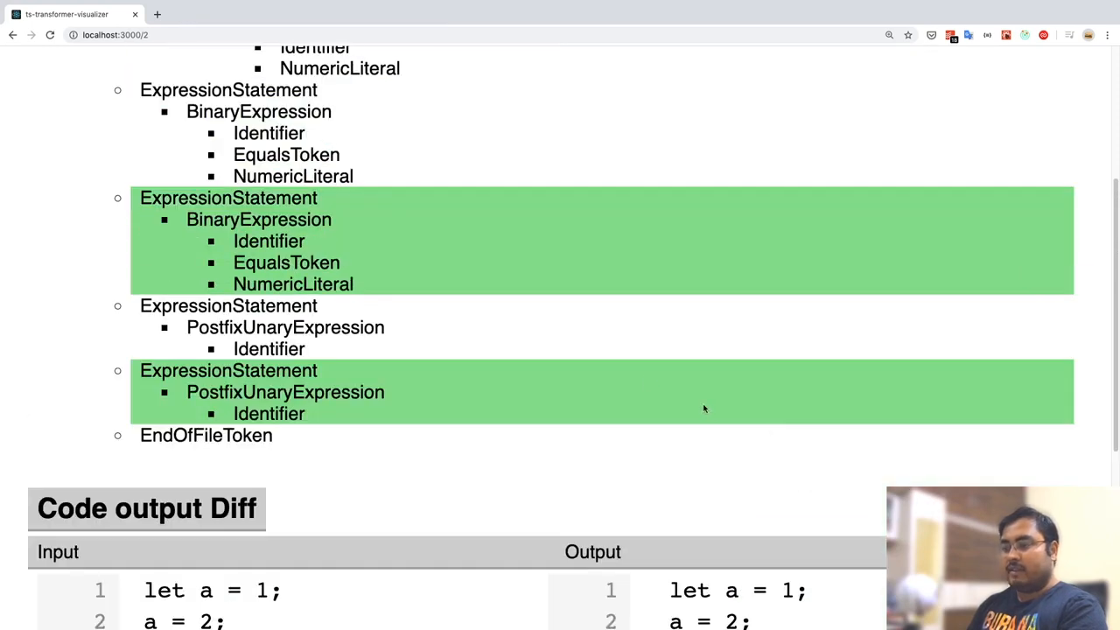
mouse_move(552, 348)
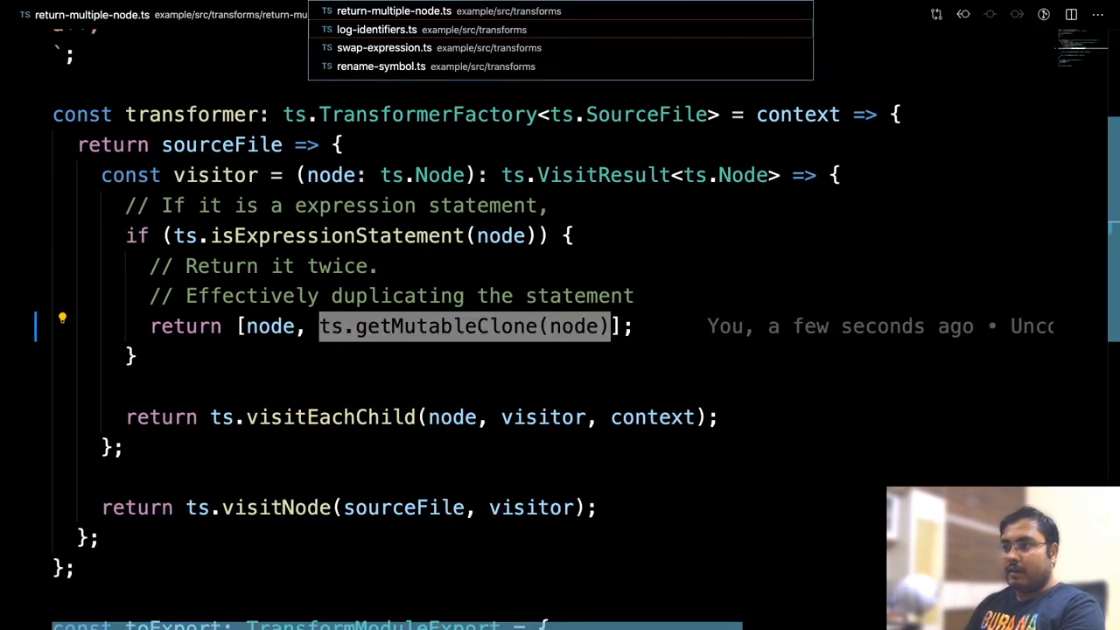
Step: Open swap-expression.ts and highlight node and node.left in the updateBinary call
click(384, 47)
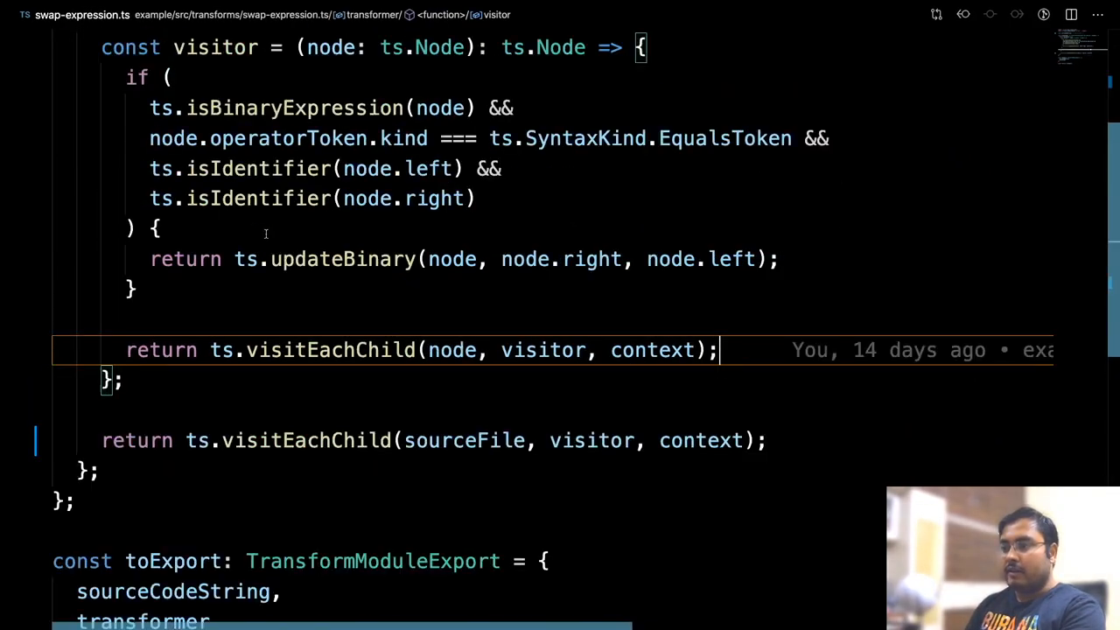
scroll(up, 3)
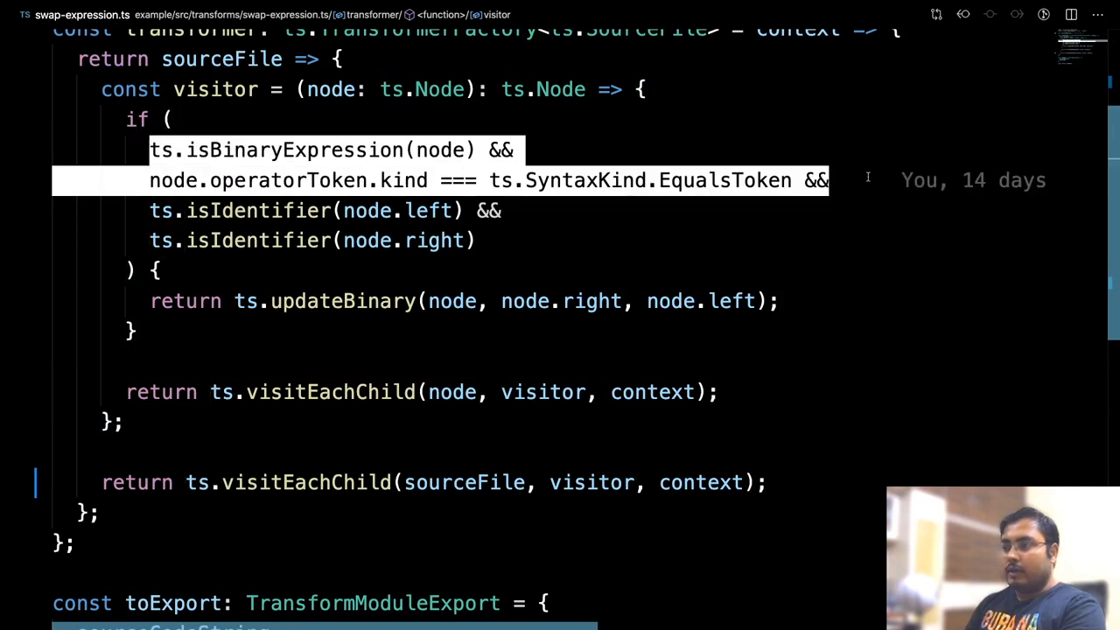
mouse_move(265, 219)
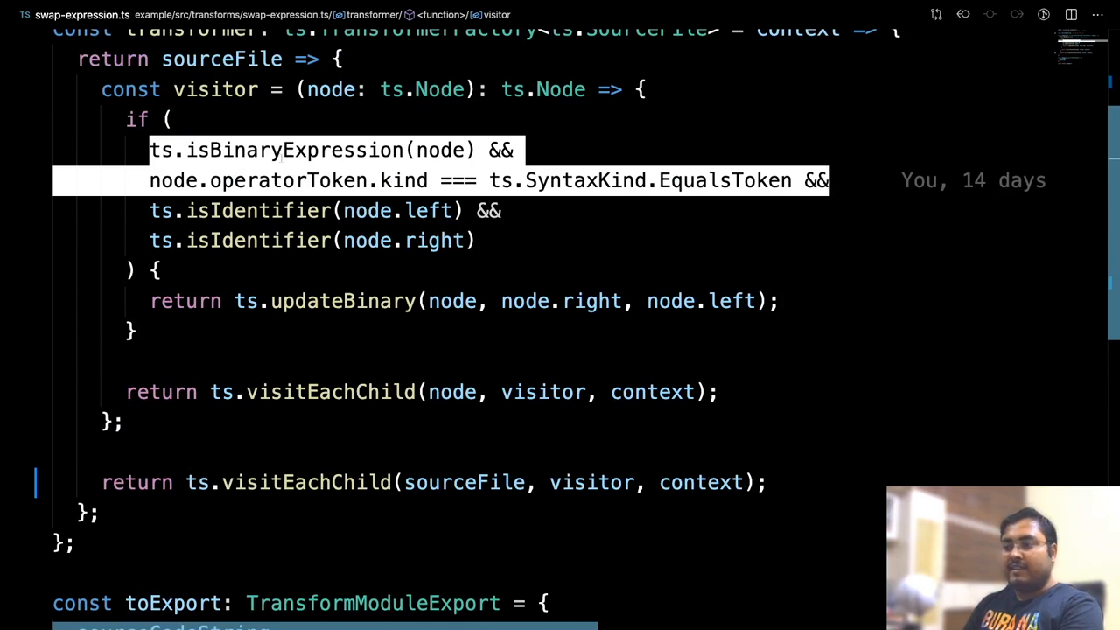
mouse_move(594, 199)
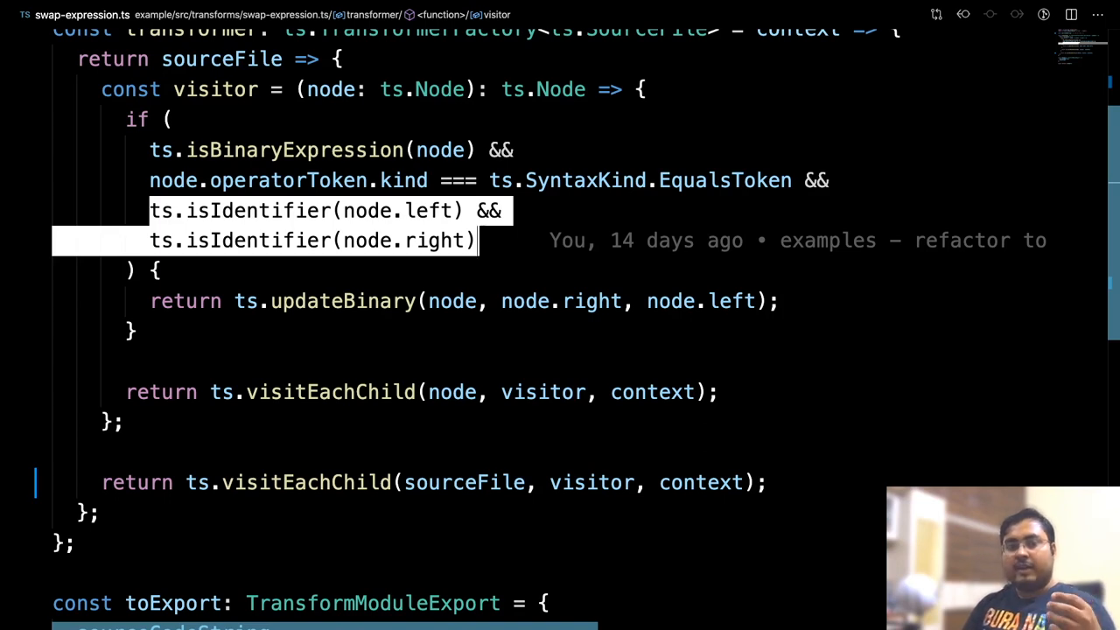
click(158, 270)
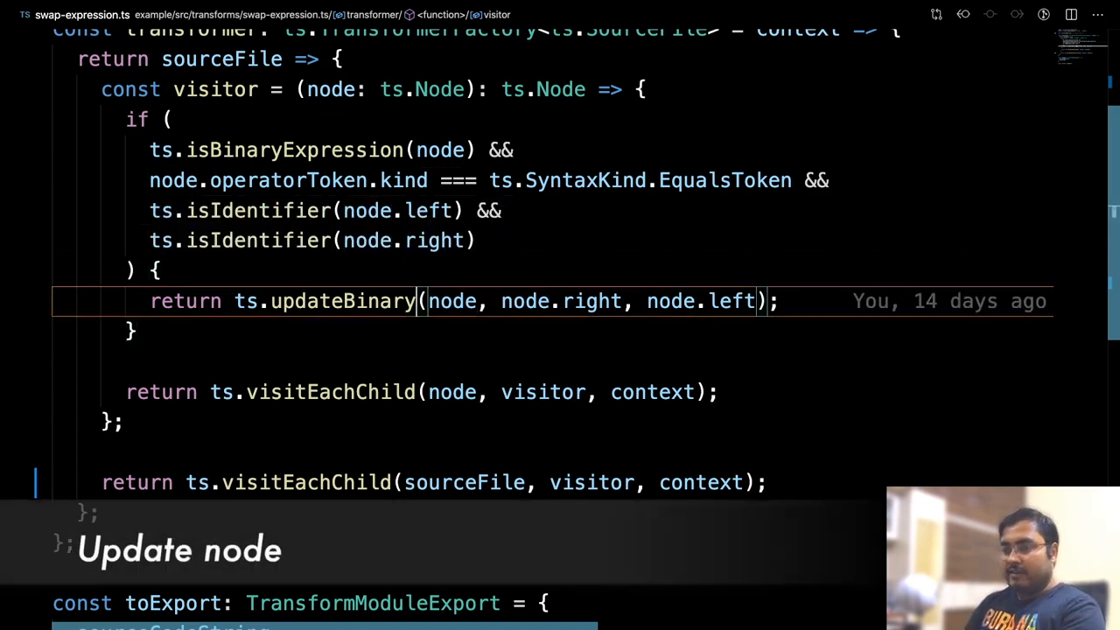
double_click(342, 300)
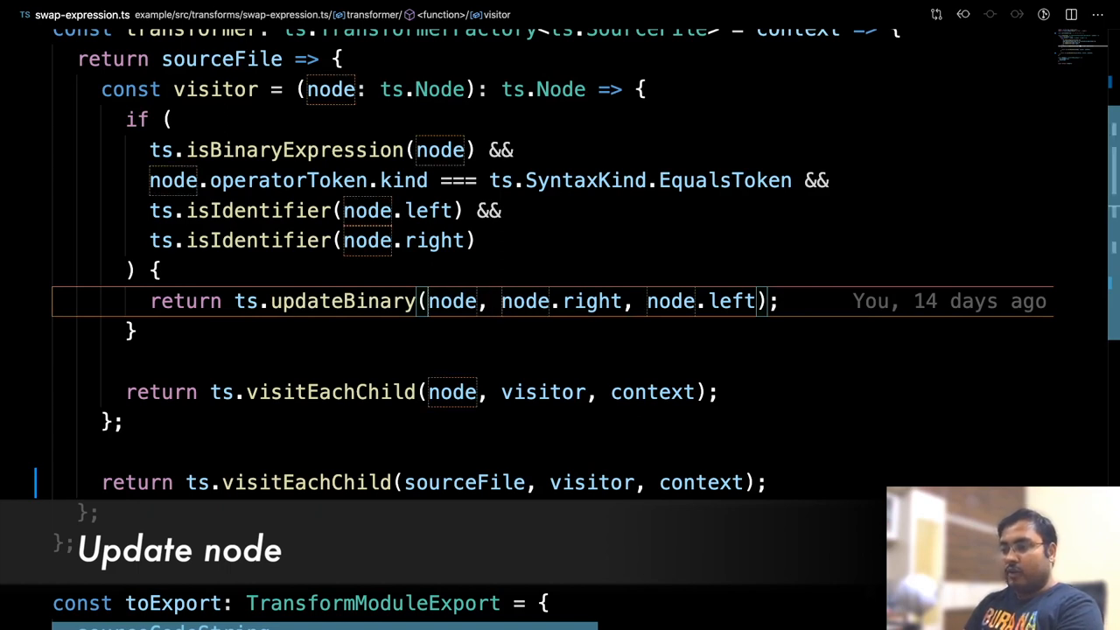
mouse_move(712, 211)
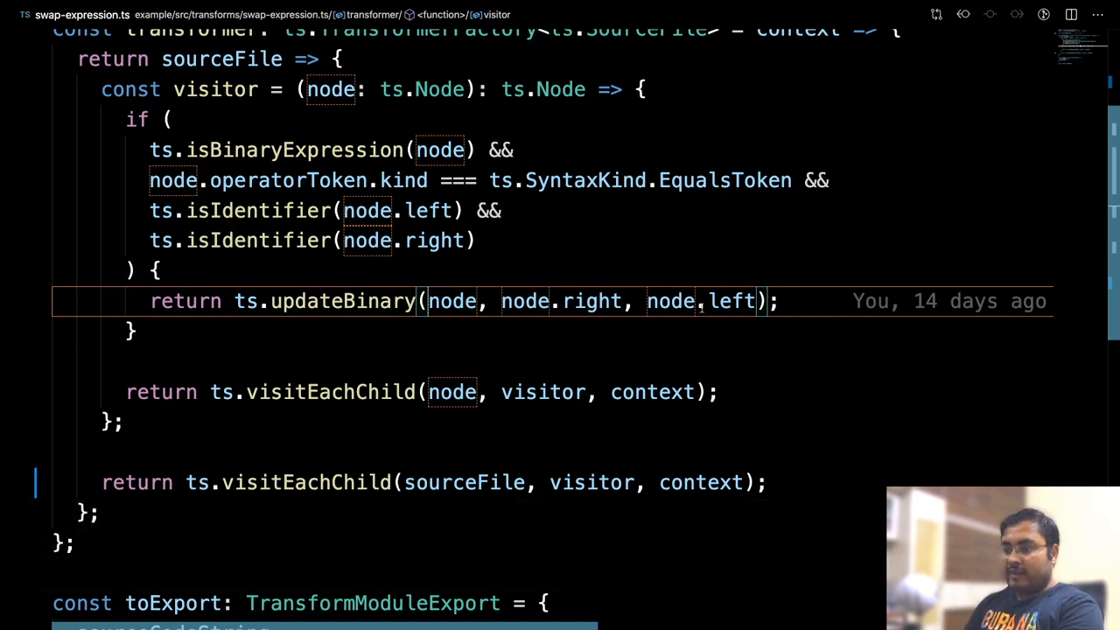
mouse_move(635, 262)
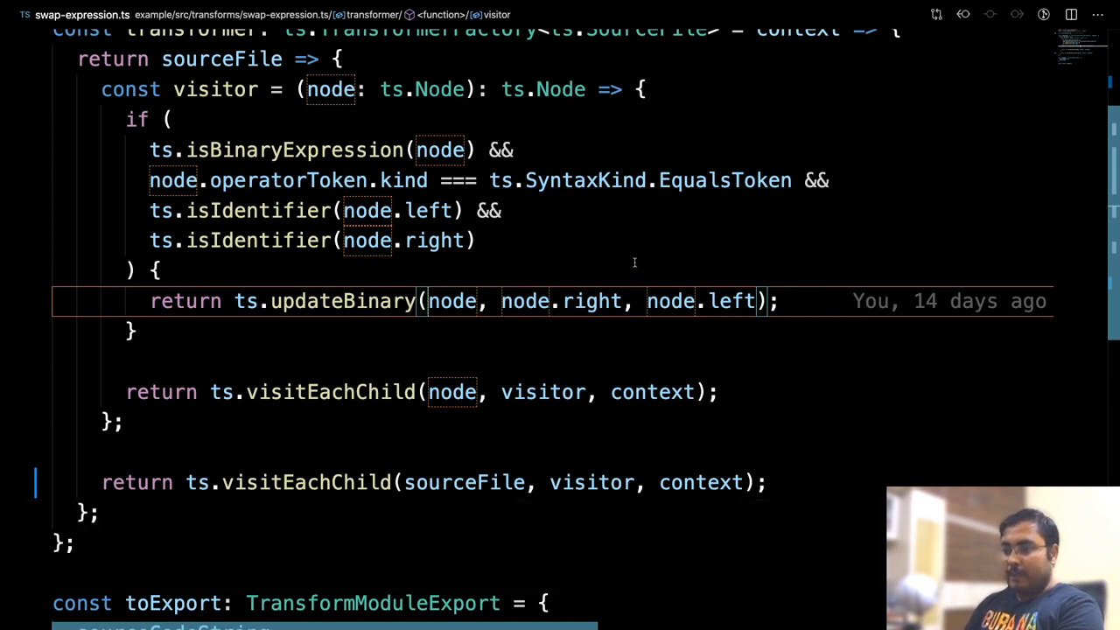
double_click(561, 301)
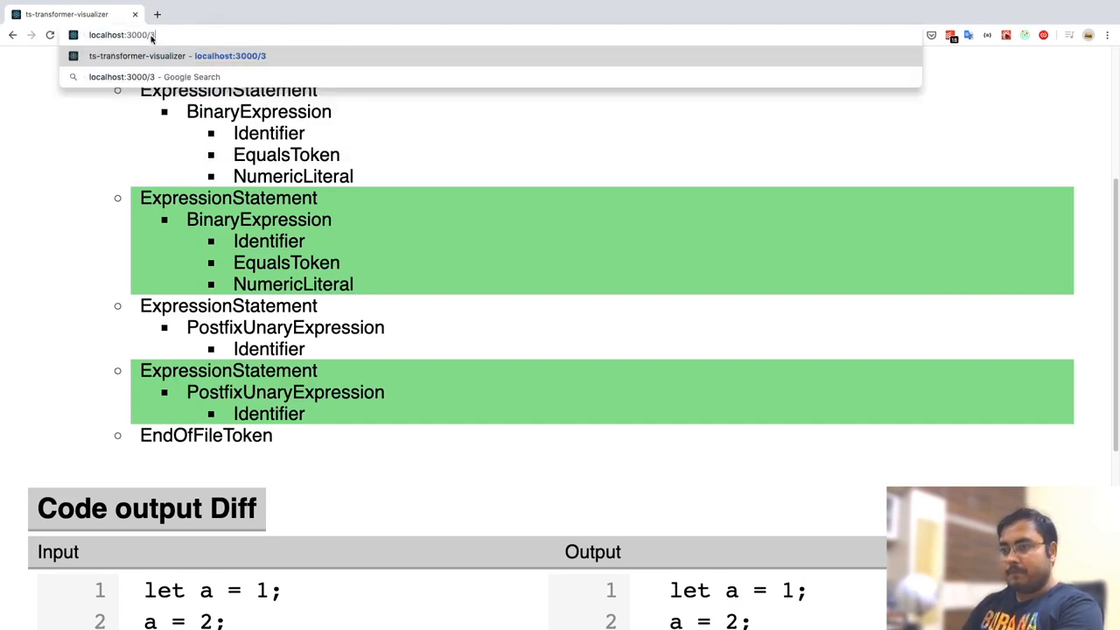
Step: Load the localhost:3000/3 demo and scroll through the AST and code output diffs
key(Return)
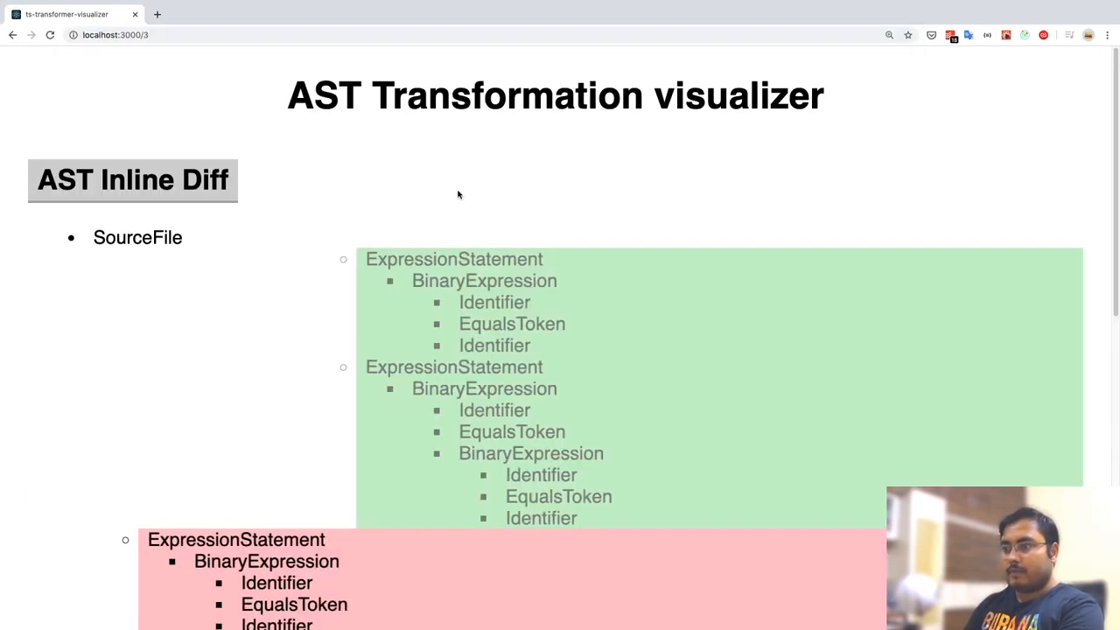
scroll(down, 3)
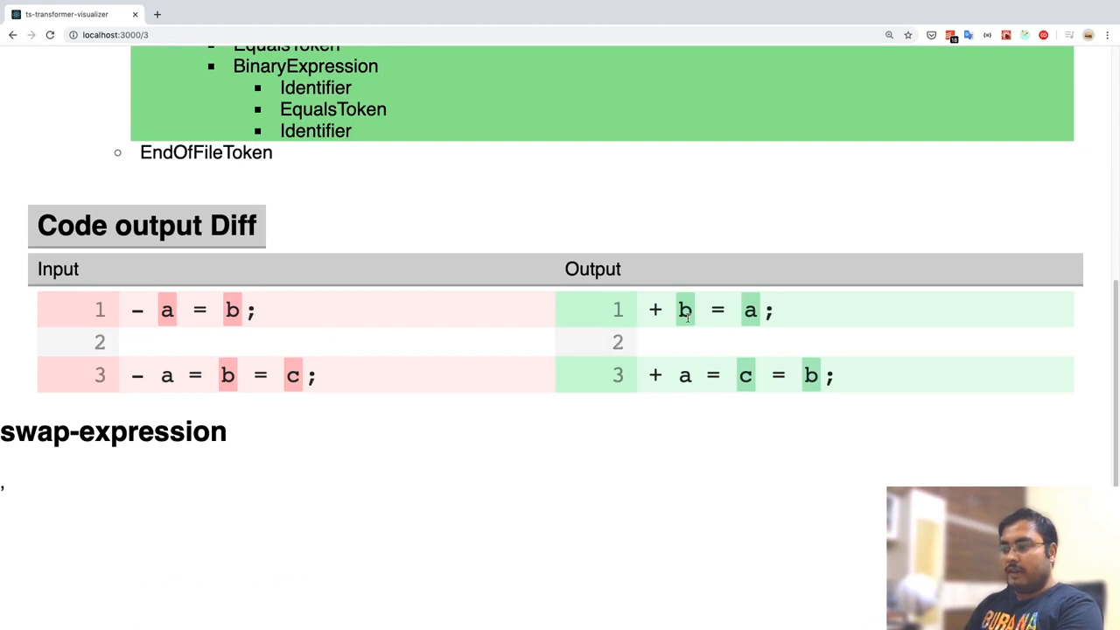
mouse_move(766, 327)
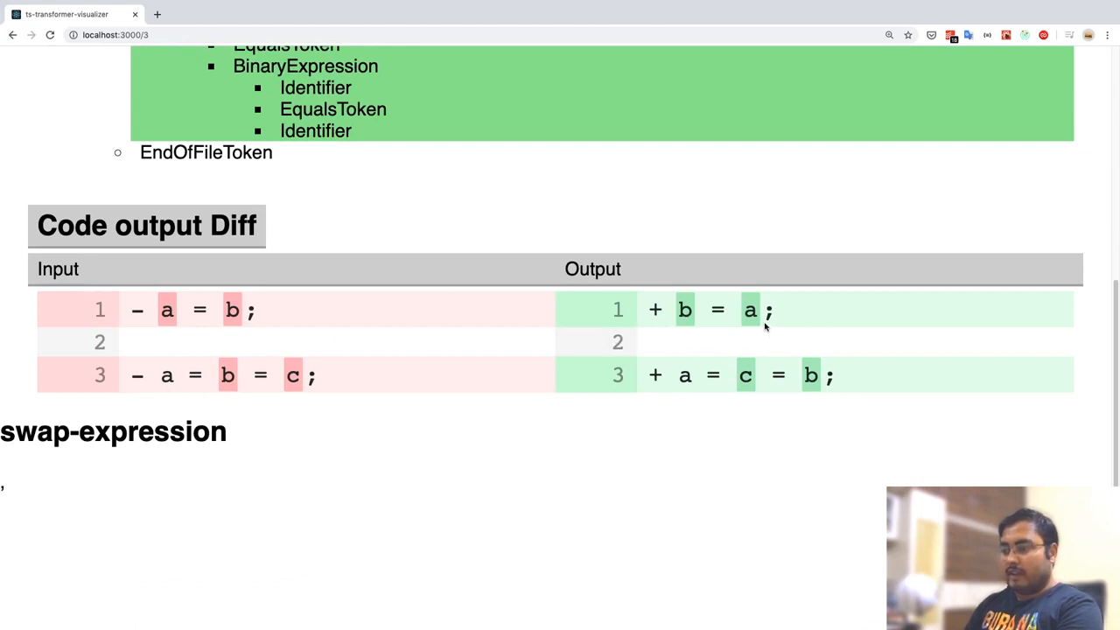
mouse_move(171, 399)
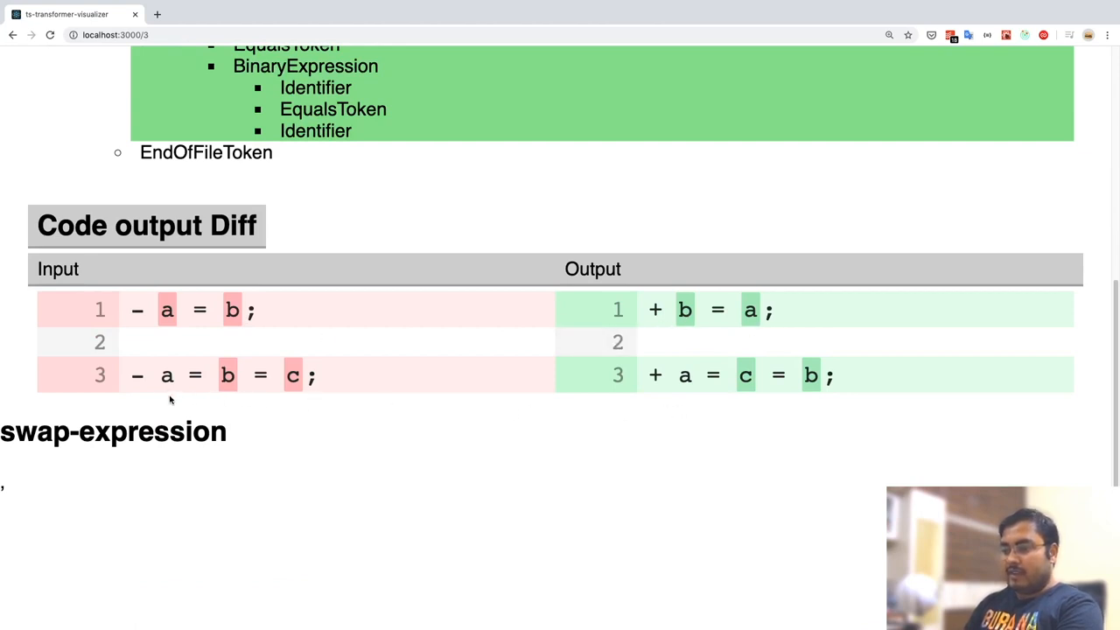
mouse_move(695, 397)
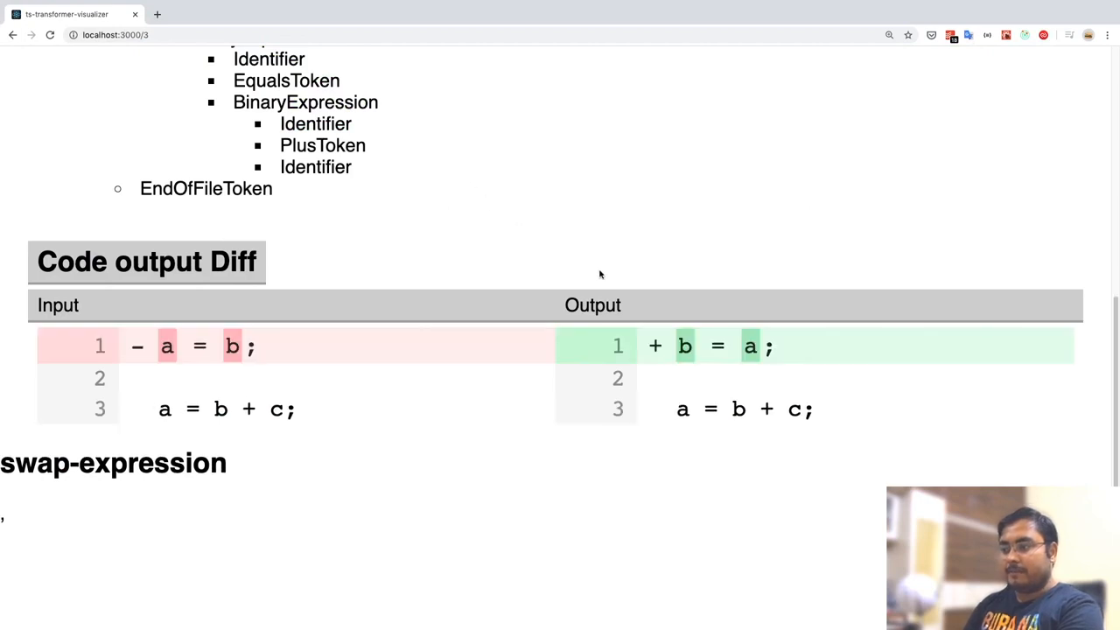
mouse_move(695, 379)
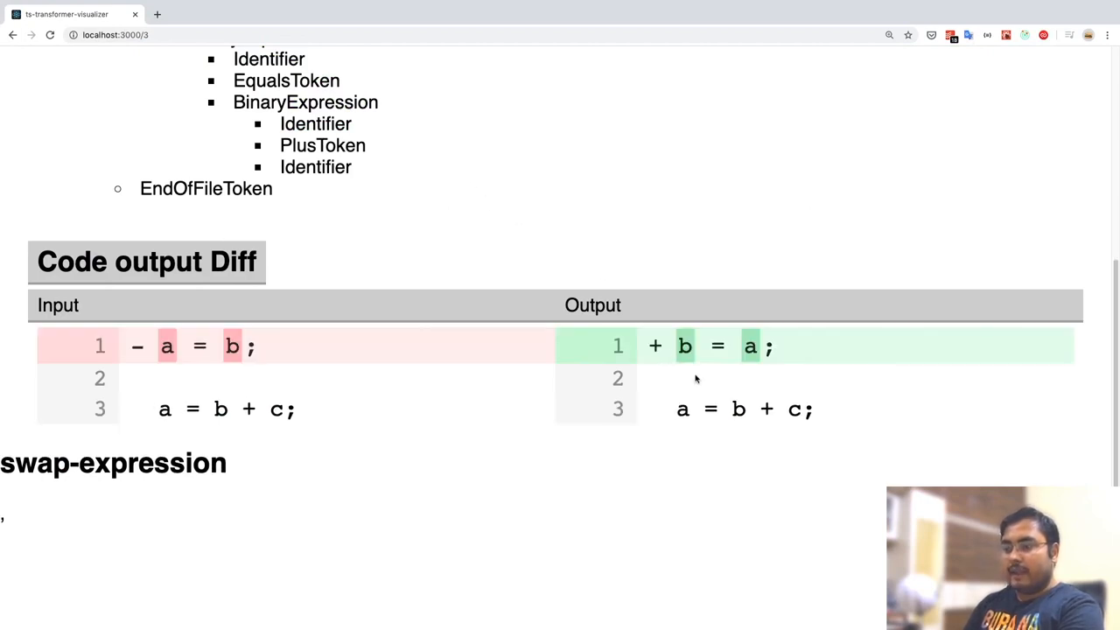
mouse_move(701, 421)
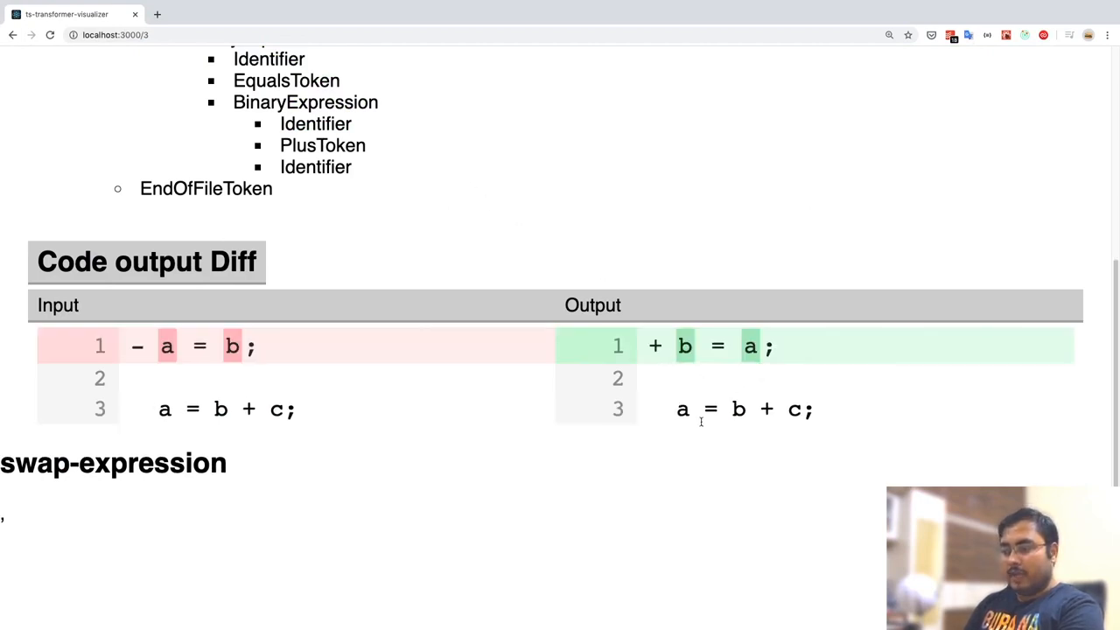
scroll(up, 3)
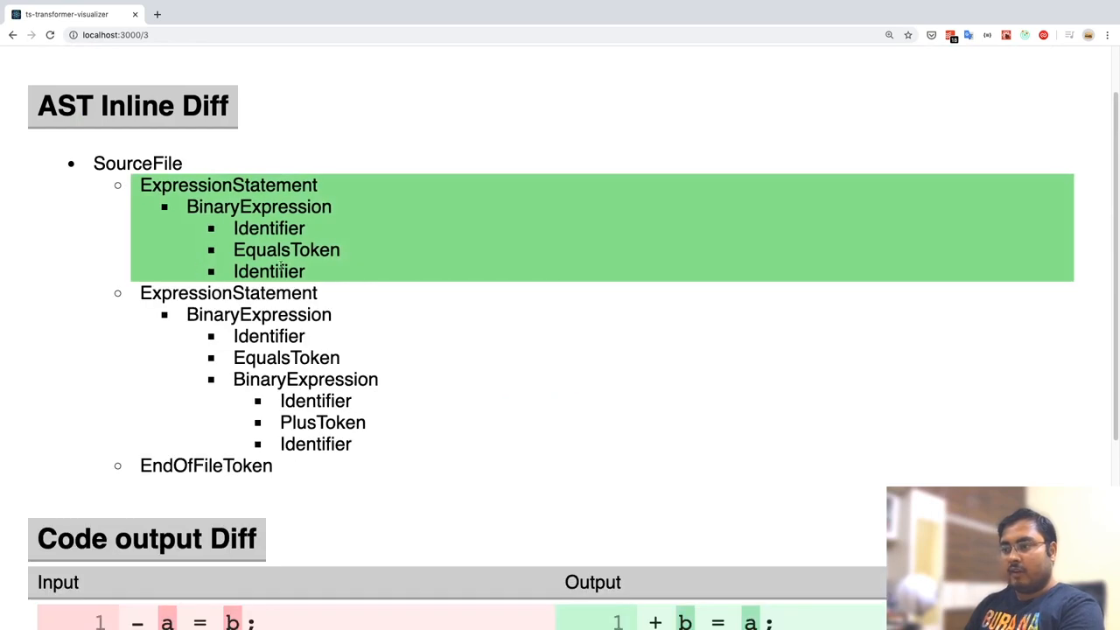
mouse_move(365, 297)
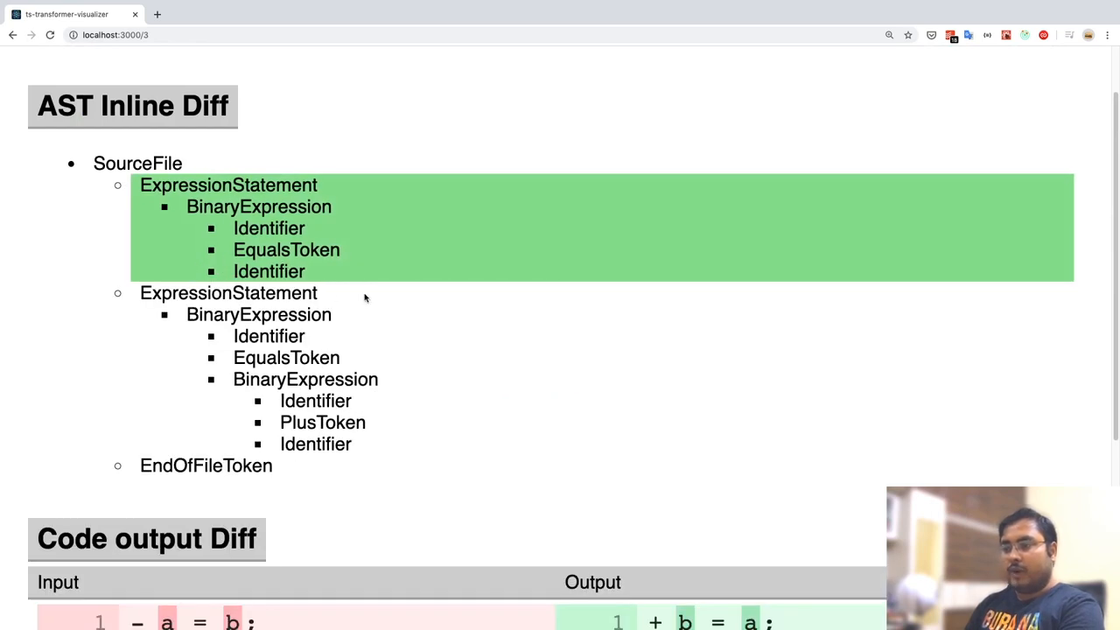
mouse_move(398, 214)
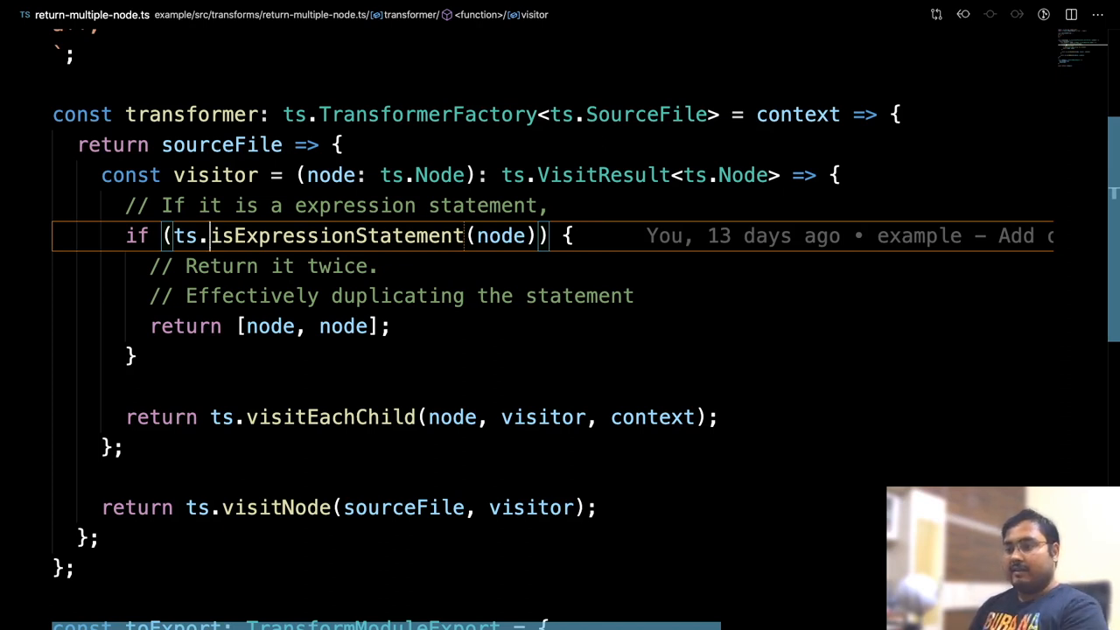
Step: Change isExpressionStatement to isIdentifier and edit sourceCodeString to let a = 1;
double_click(335, 235)
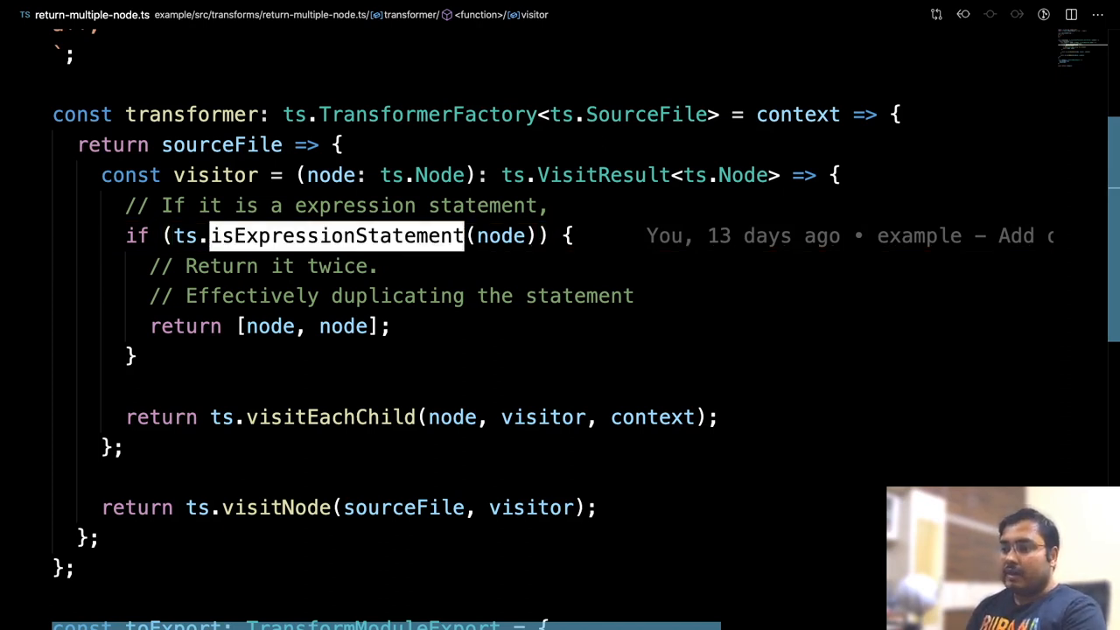
text(isId)
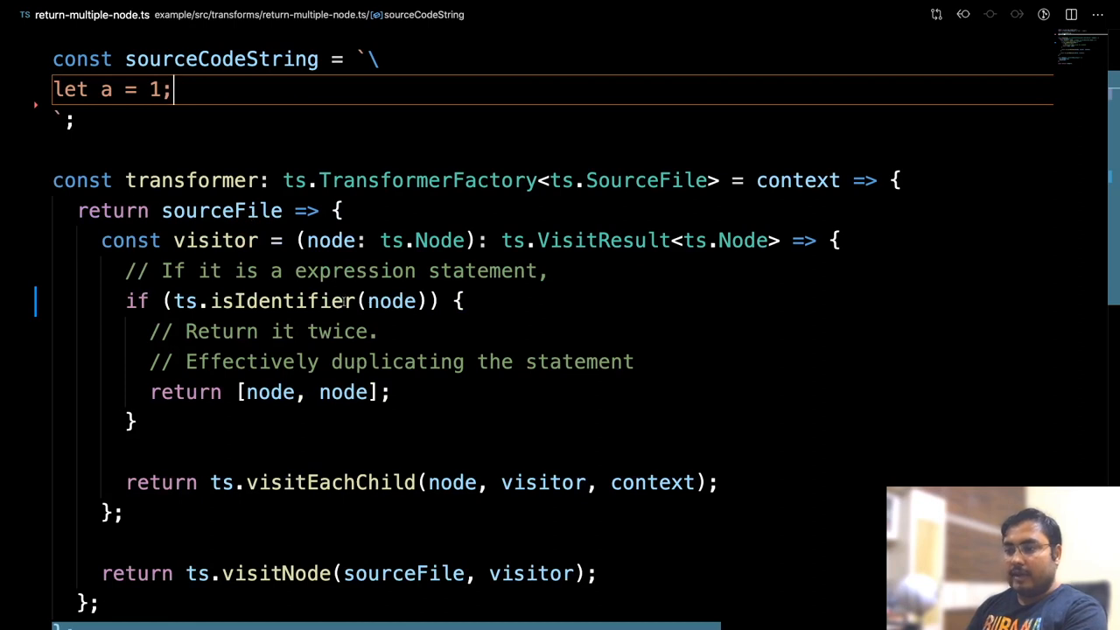
double_click(105, 89)
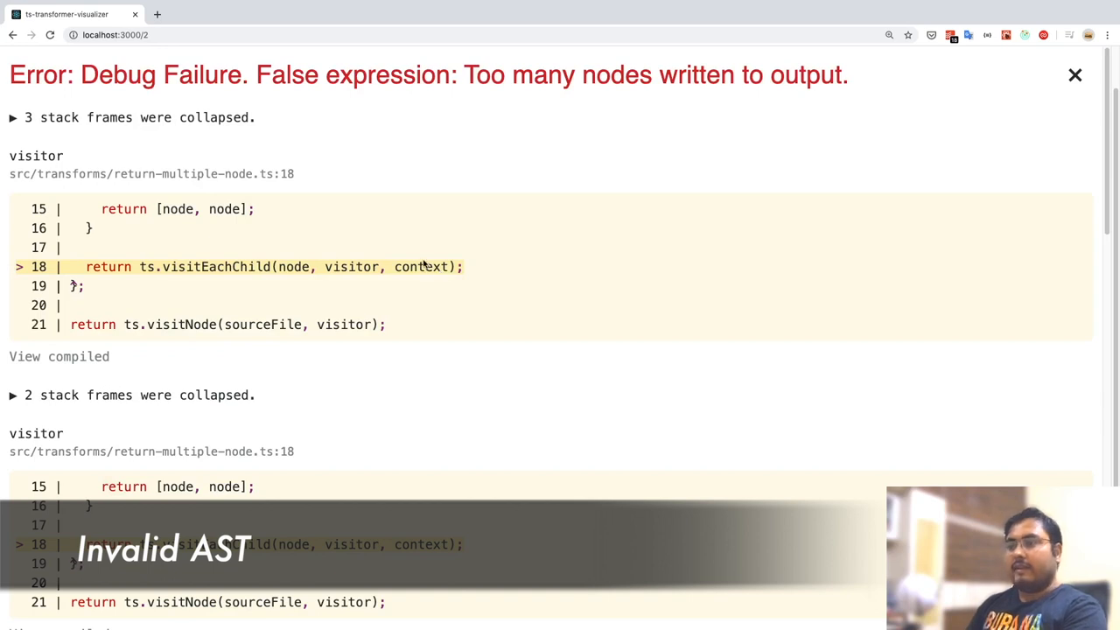
mouse_move(144, 88)
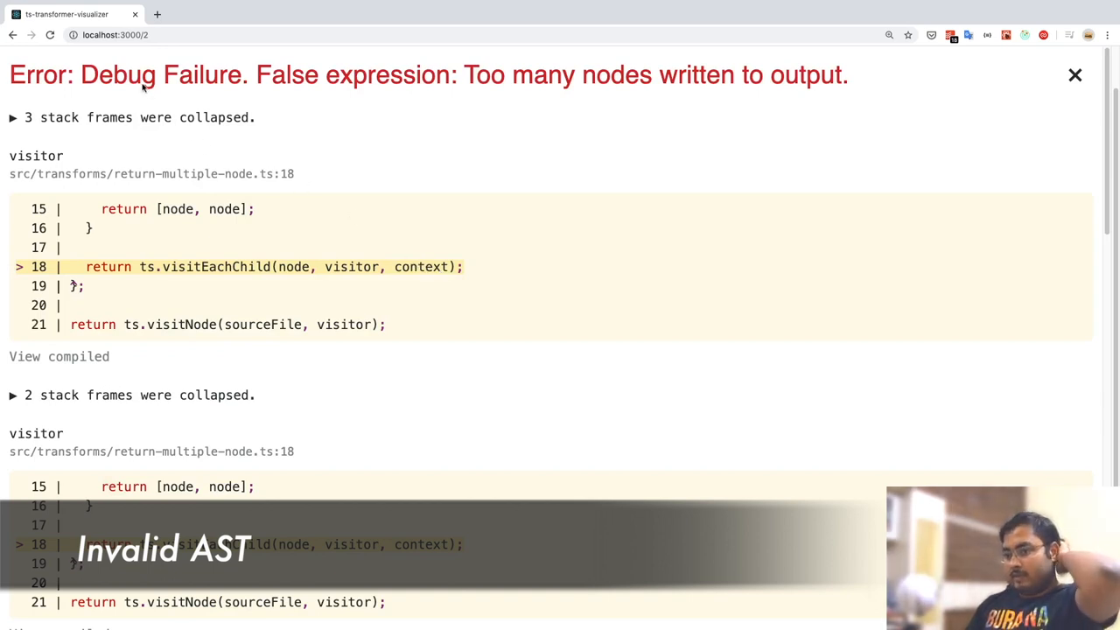
mouse_move(484, 107)
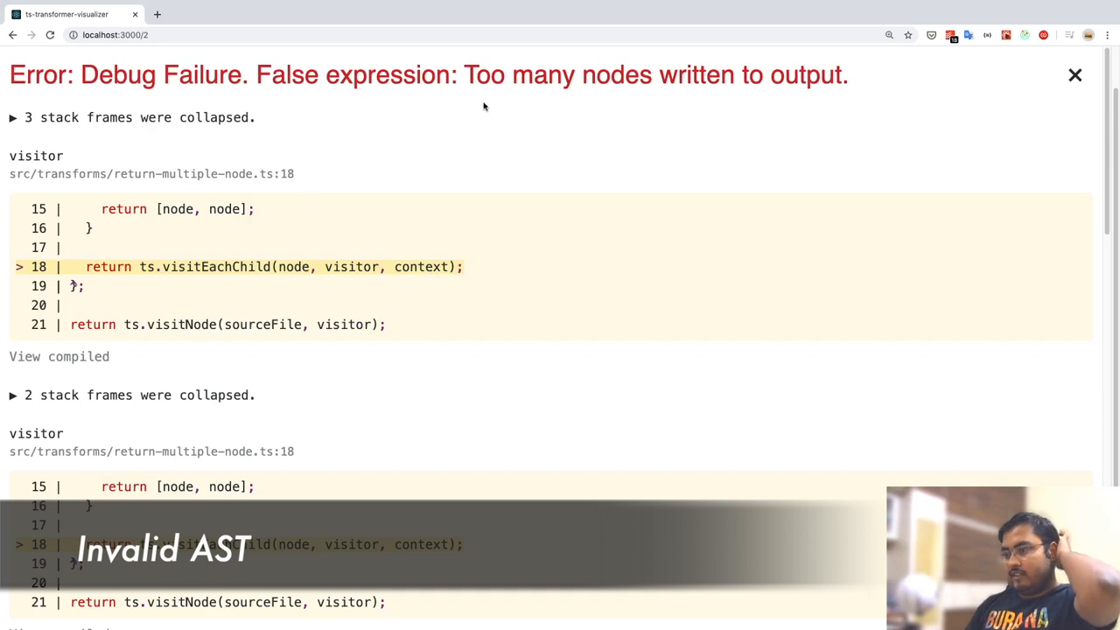
mouse_move(781, 103)
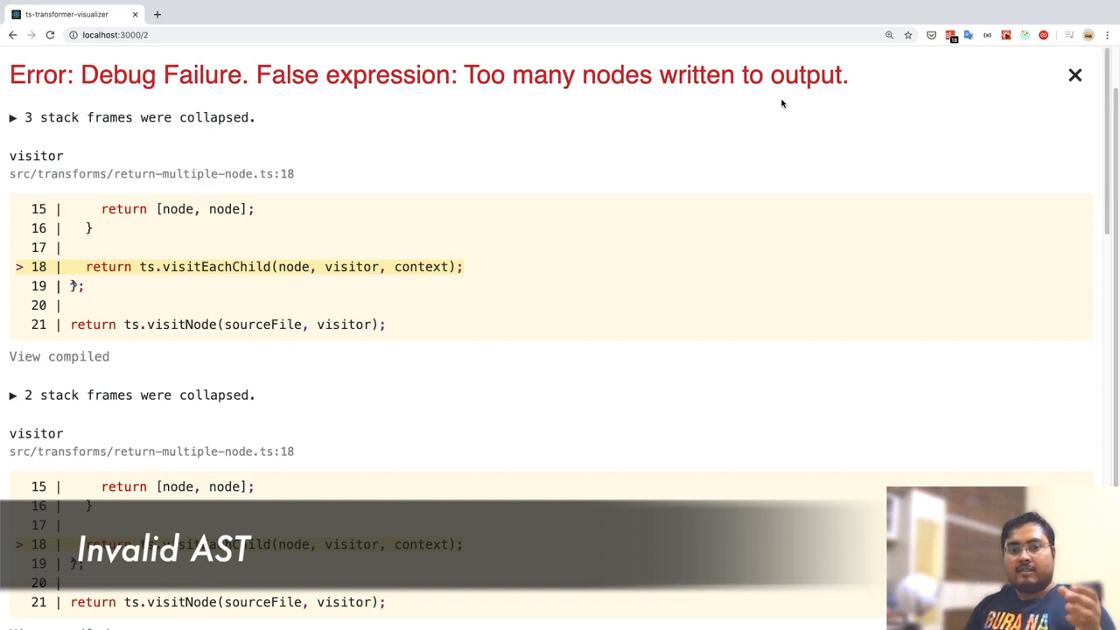
mouse_move(678, 95)
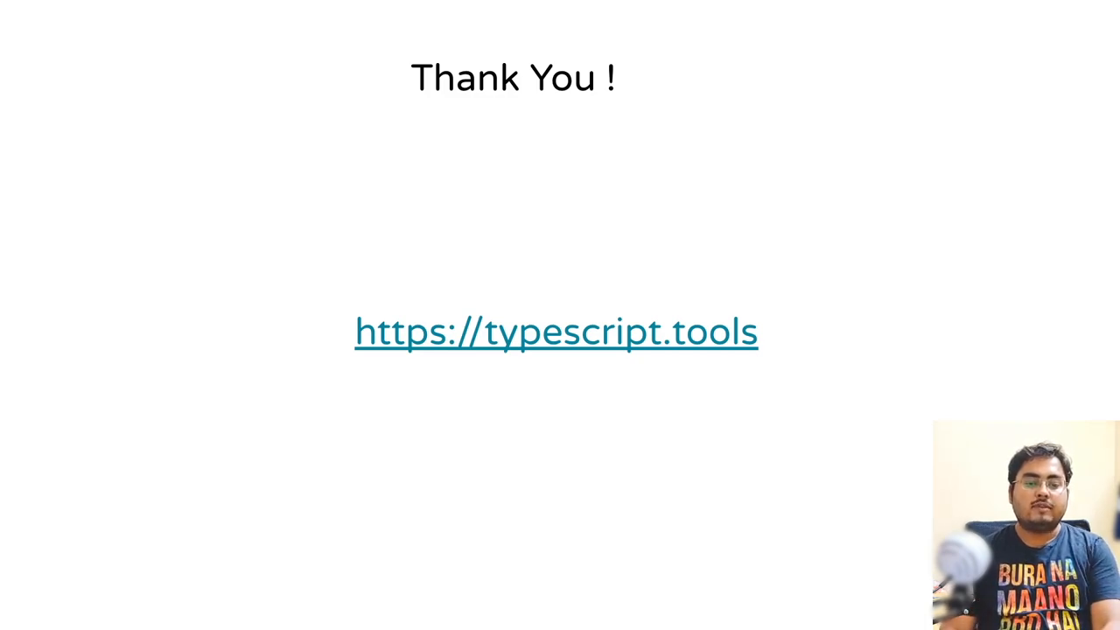
Step: Follow the typescript.tools link on the Thank You slide
click(555, 332)
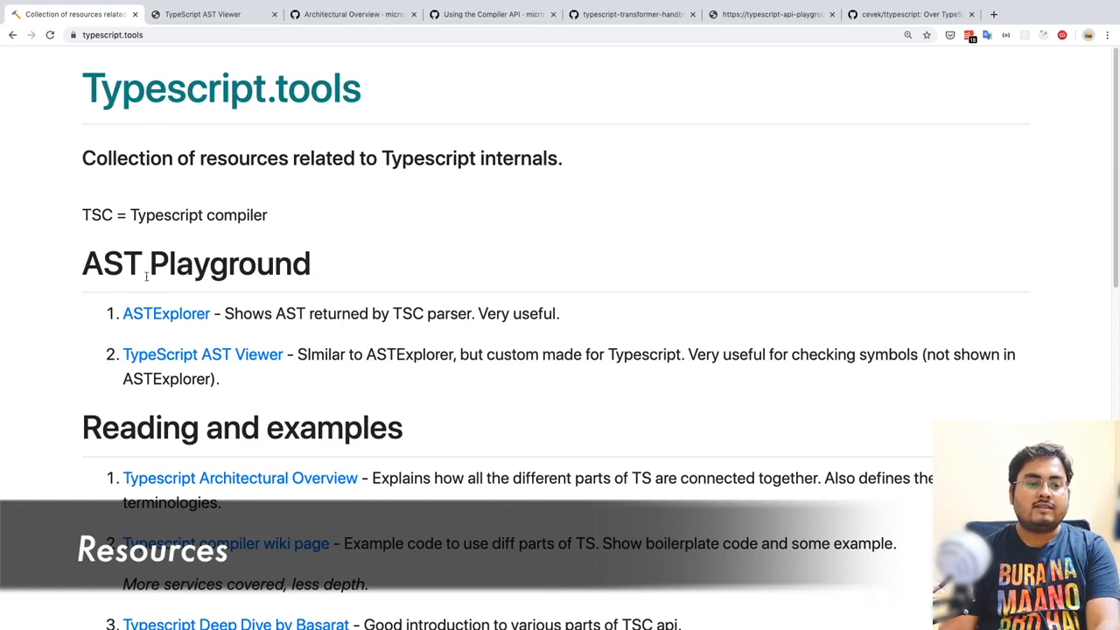
mouse_move(69, 338)
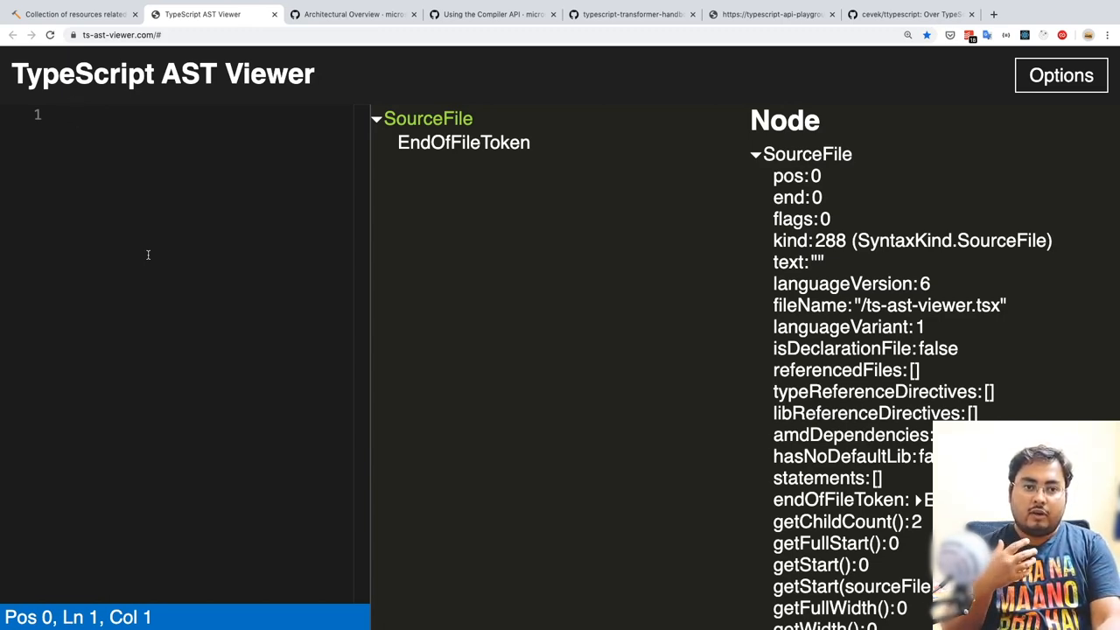
Step: Switch to the TypeScript AST Viewer tab showing an empty SourceFile tree
click(352, 14)
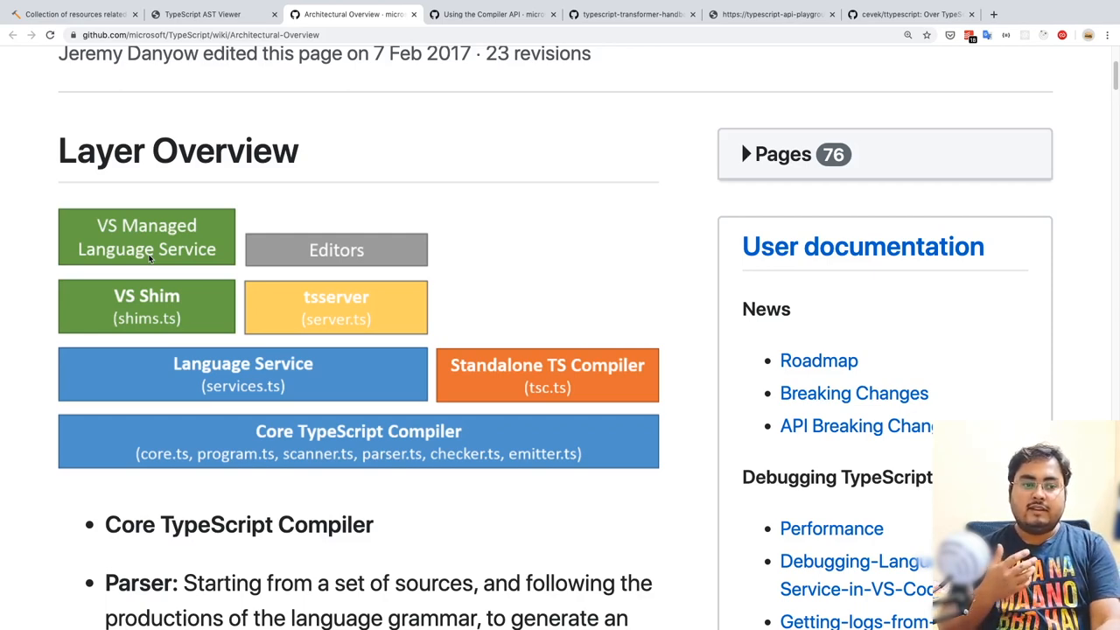
Step: Switch to the Architectural Overview wiki tab with the Layer Overview diagram
click(490, 14)
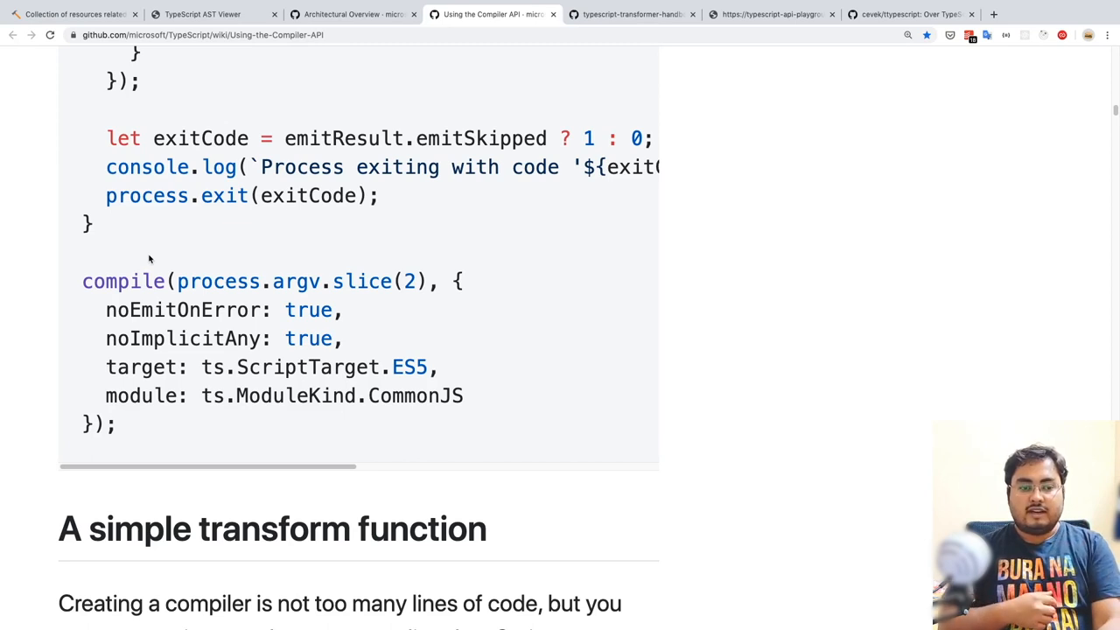
Step: Switch to the Using the Compiler API wiki tab
click(630, 14)
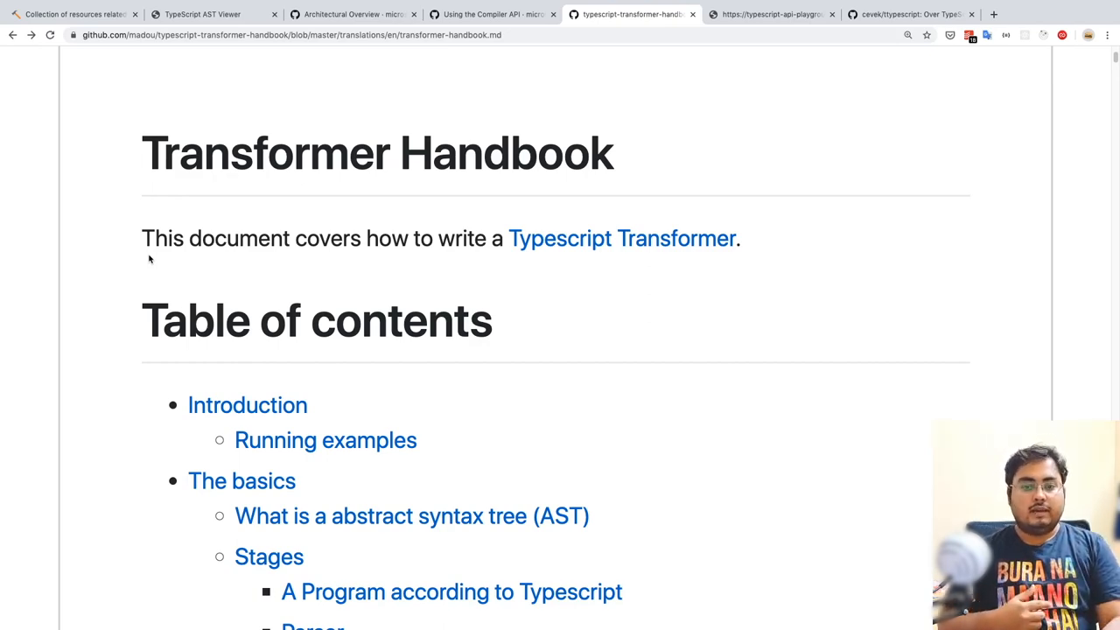
Step: Browse the typescript-transformer-handbook GitHub tab, then switch to the cevek/ttypescript repository tab
click(770, 14)
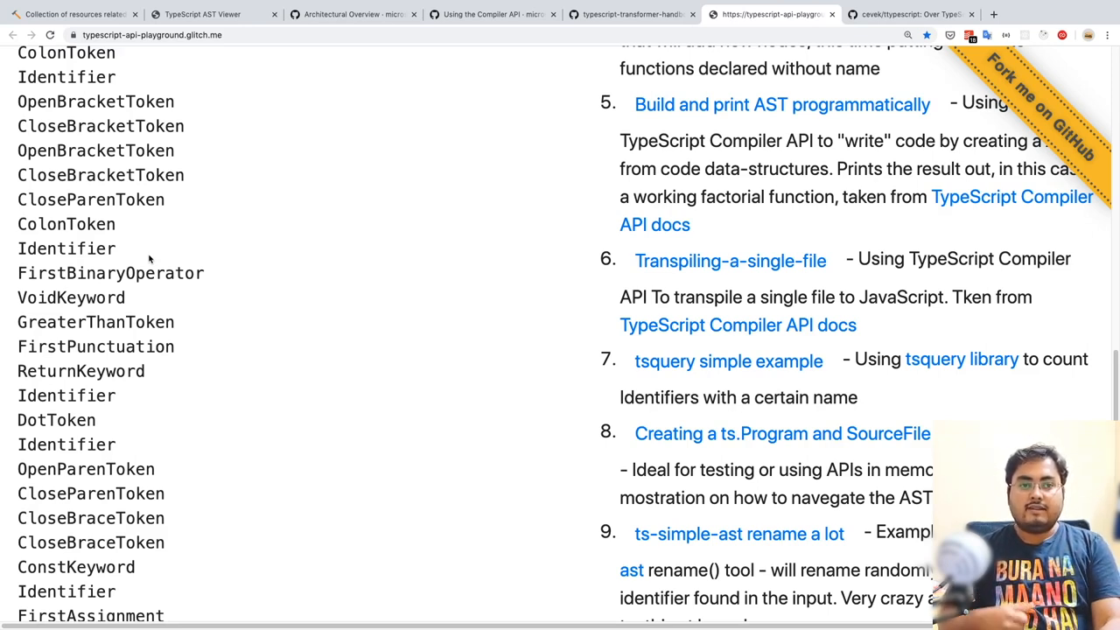
click(909, 14)
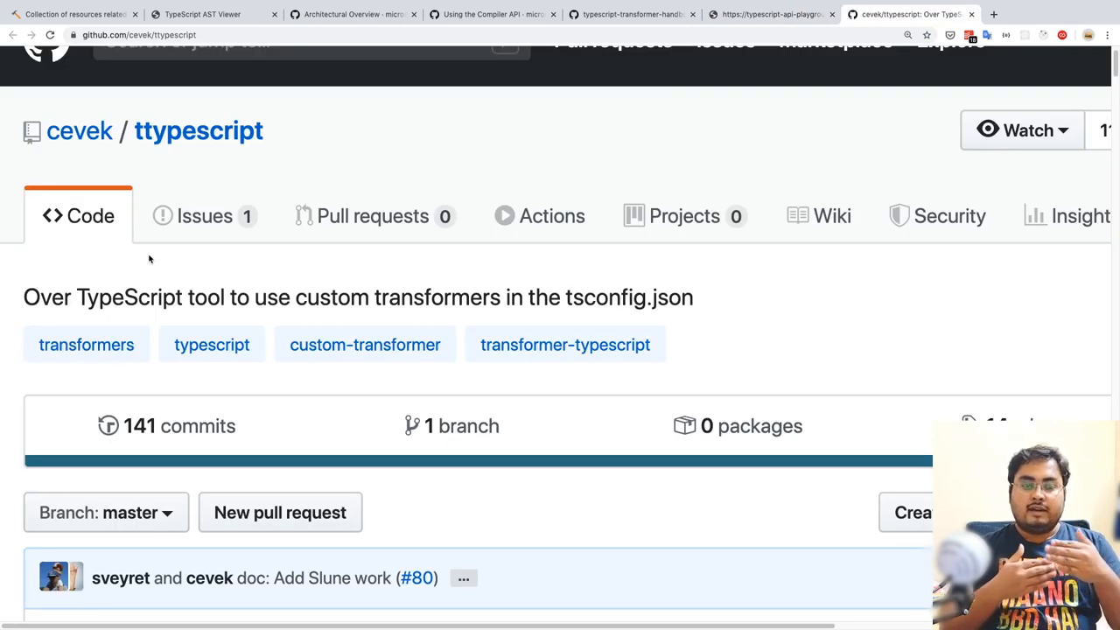